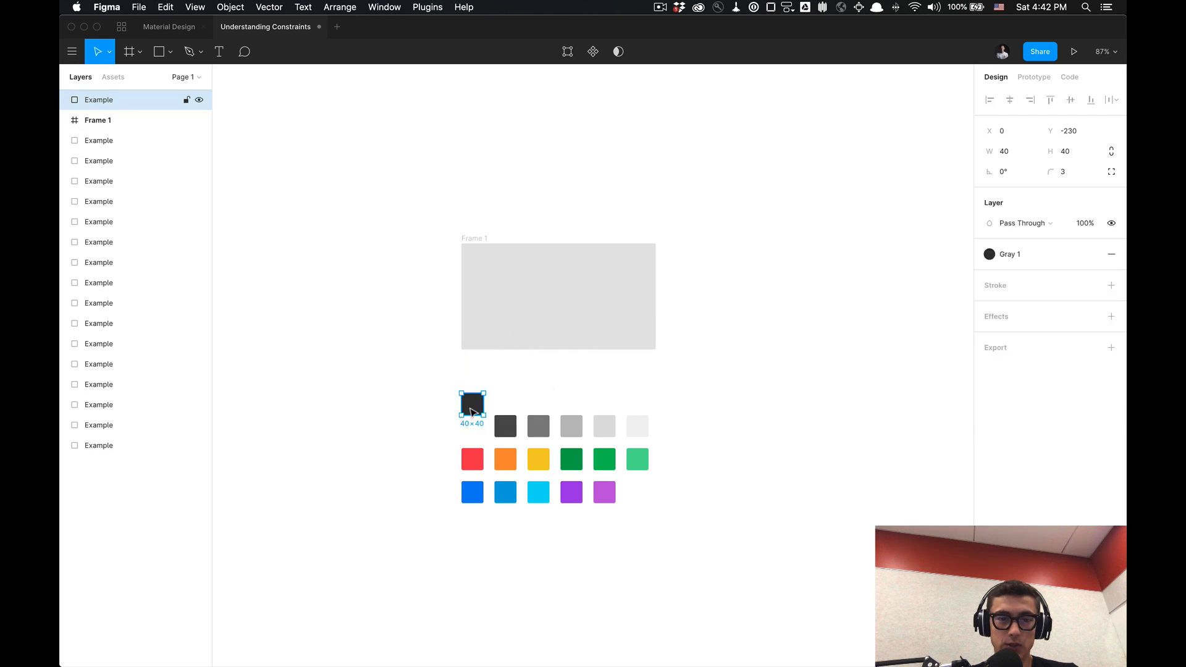
Step: Move the dark gray square into Frame 1 and resize the frame twice to watch it scale
drag(472, 404, 579, 294)
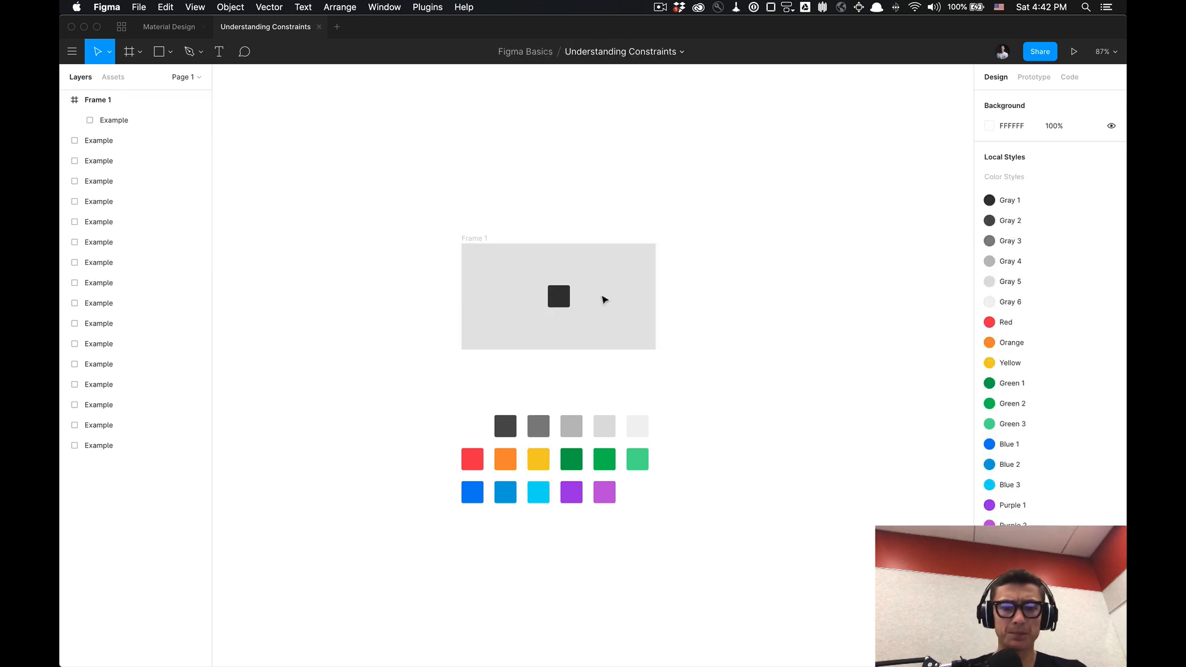
click(558, 297)
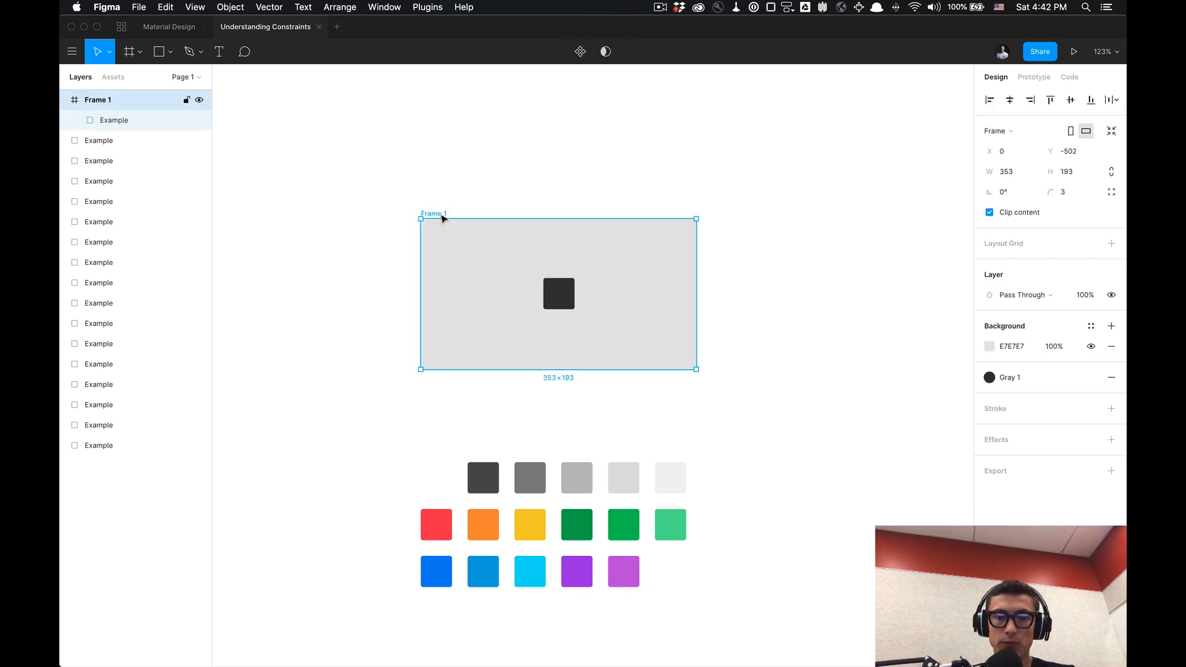
drag(695, 370, 749, 420)
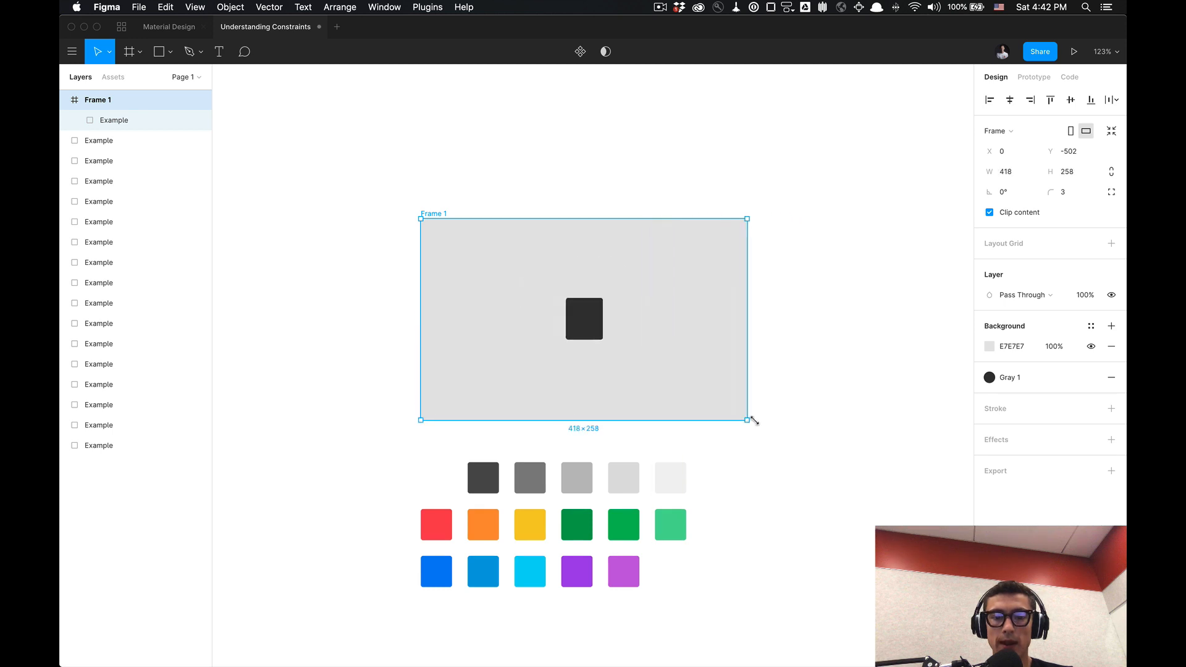
drag(752, 418, 728, 384)
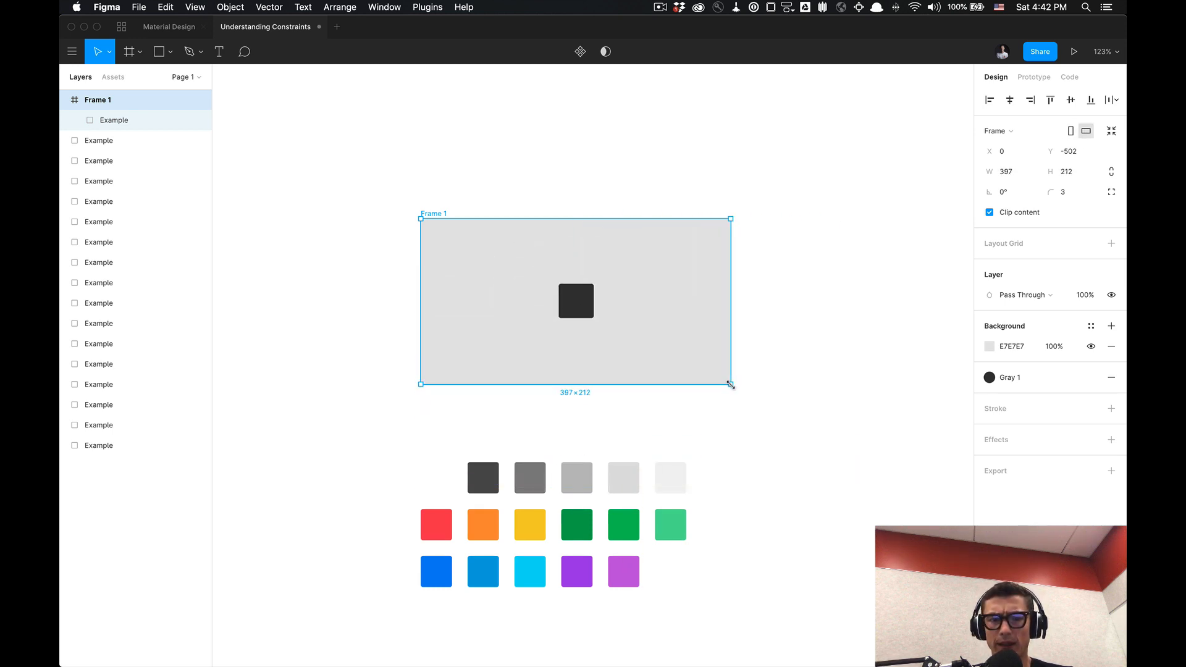
click(552, 334)
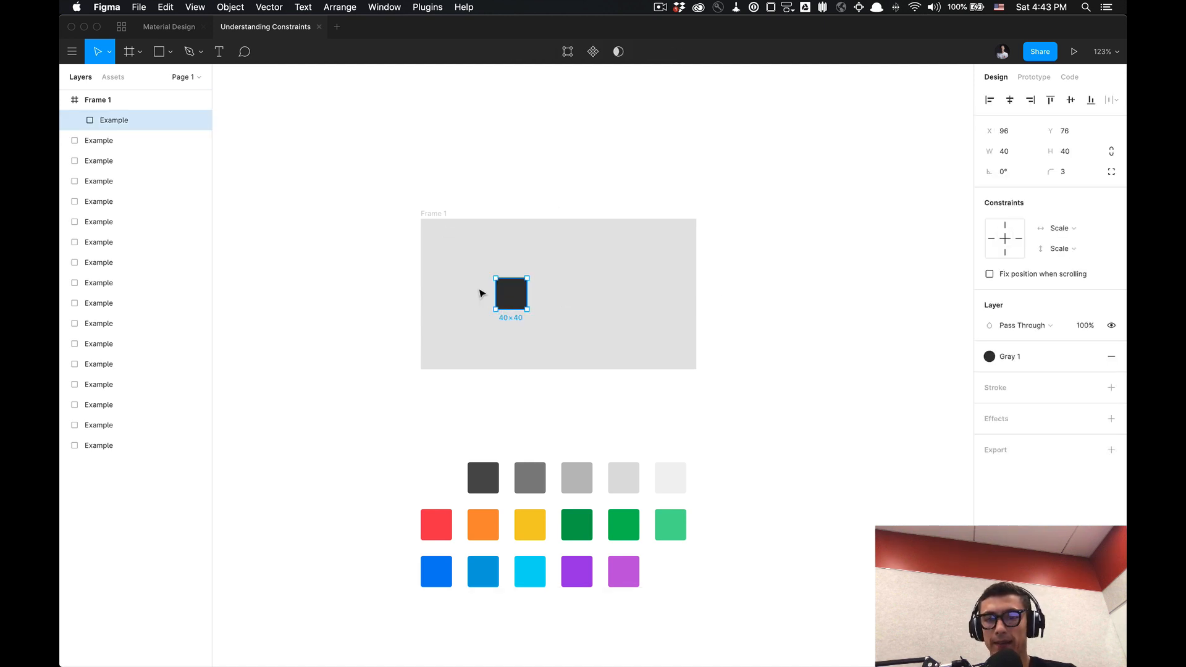
mouse_move(867, 254)
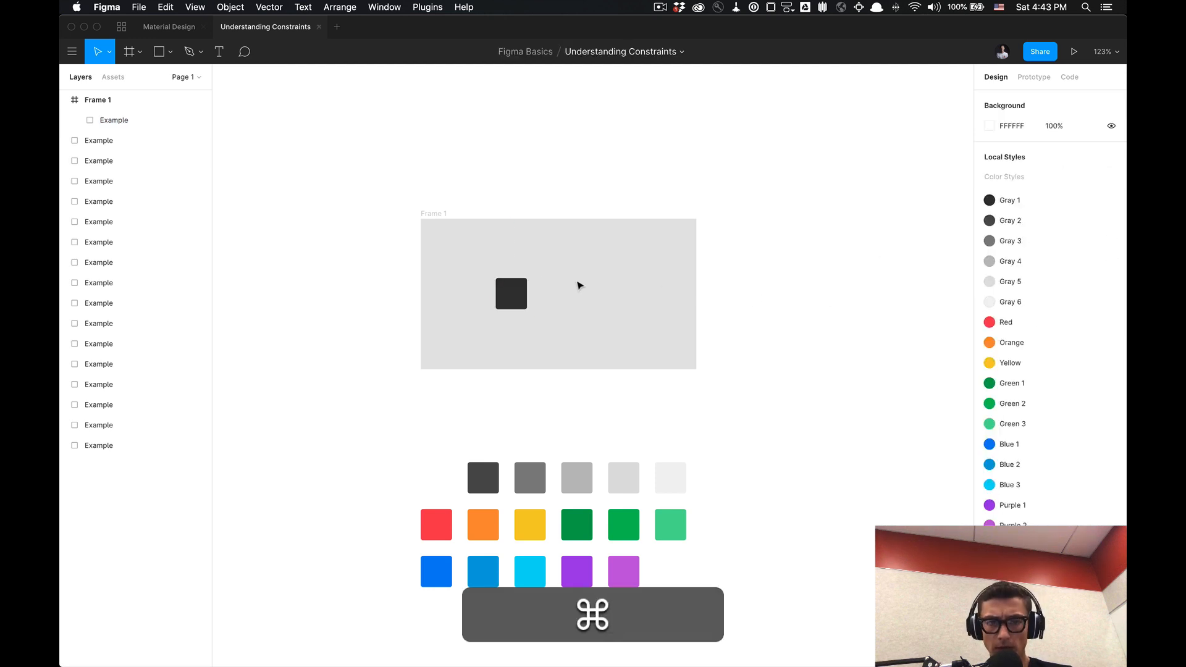
Step: Constrain the square to Top and Left, then resize Frame 1 to test it
click(511, 294)
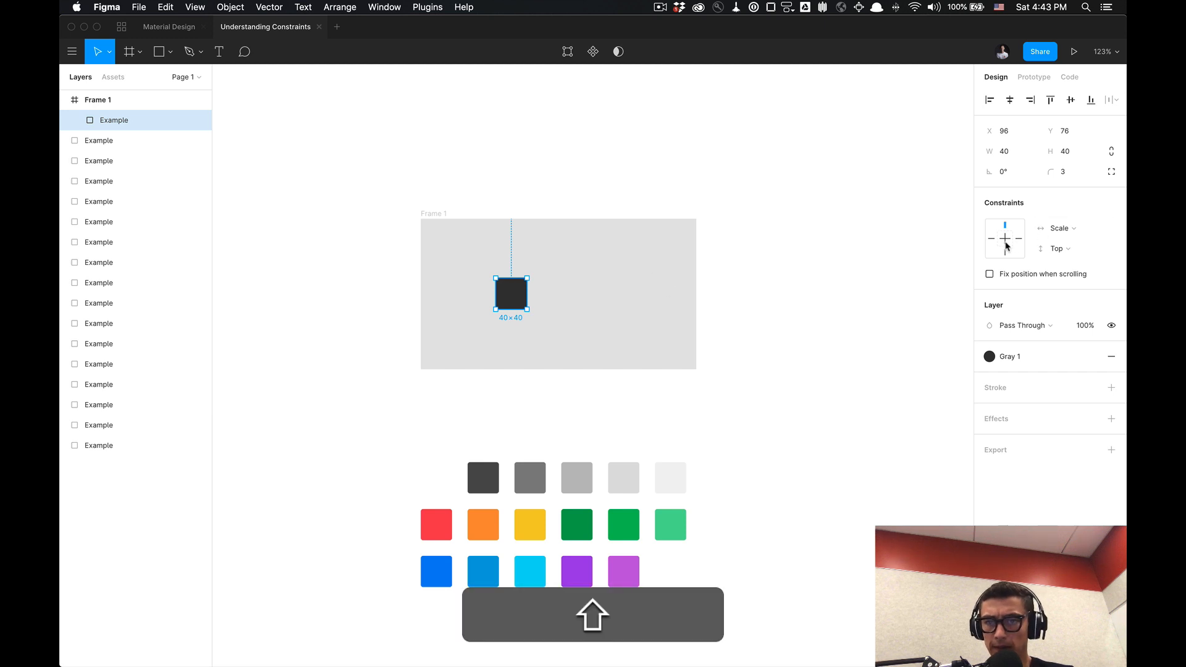
click(989, 239)
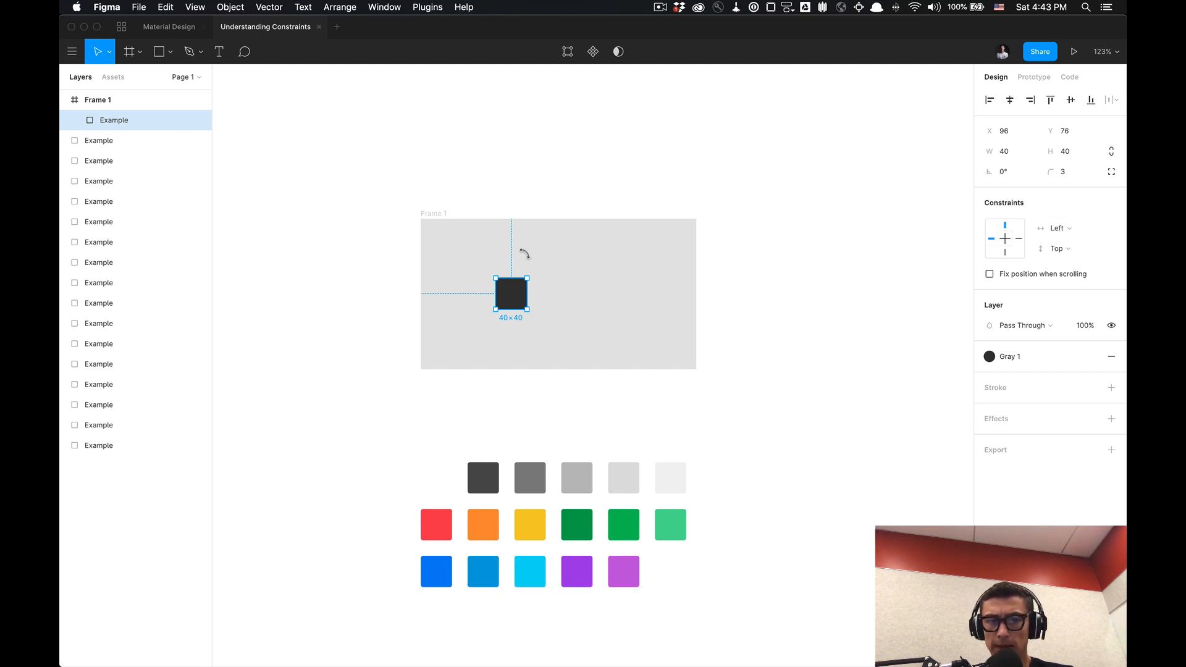
mouse_move(371, 191)
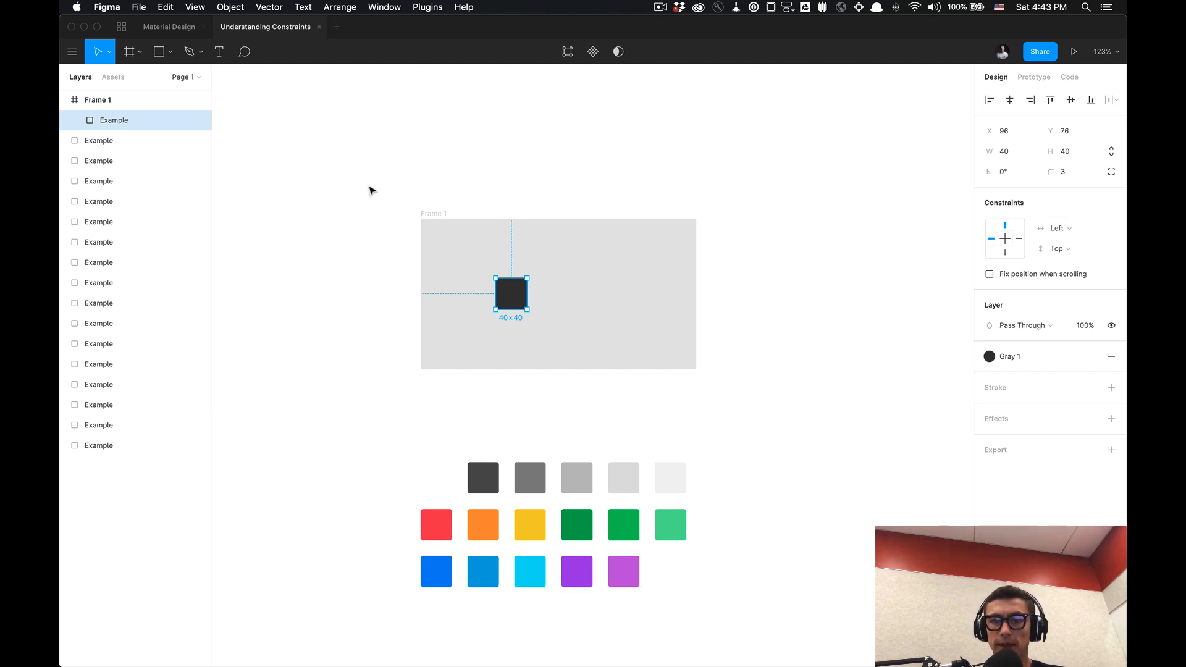
mouse_move(522, 257)
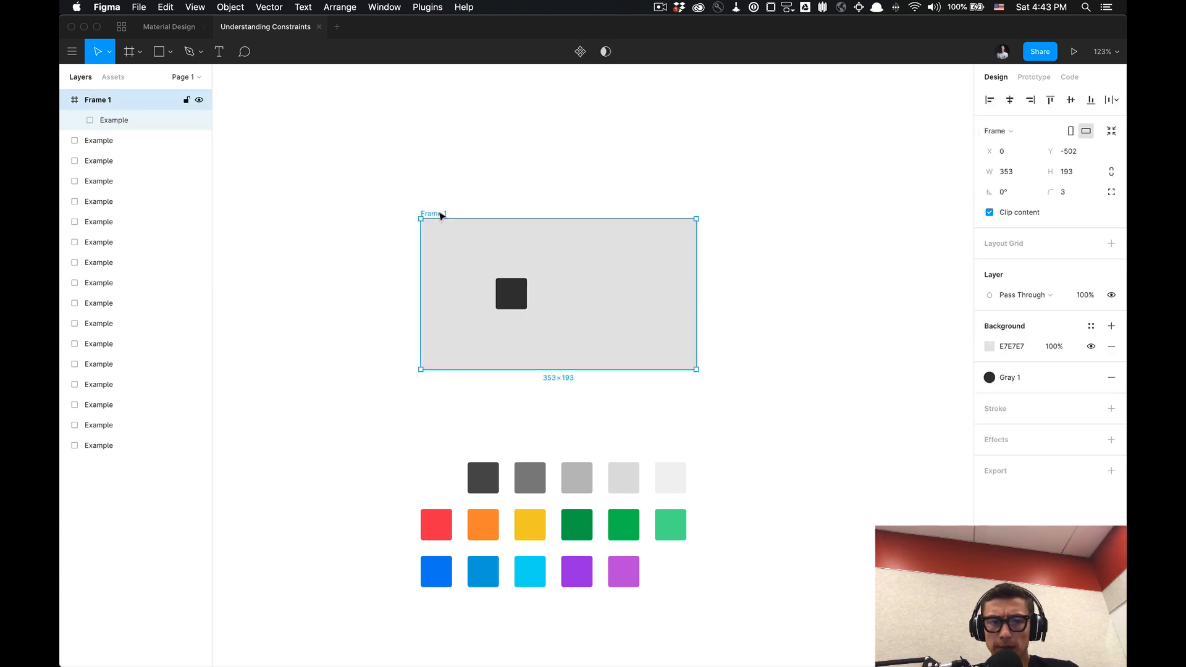
click(510, 293)
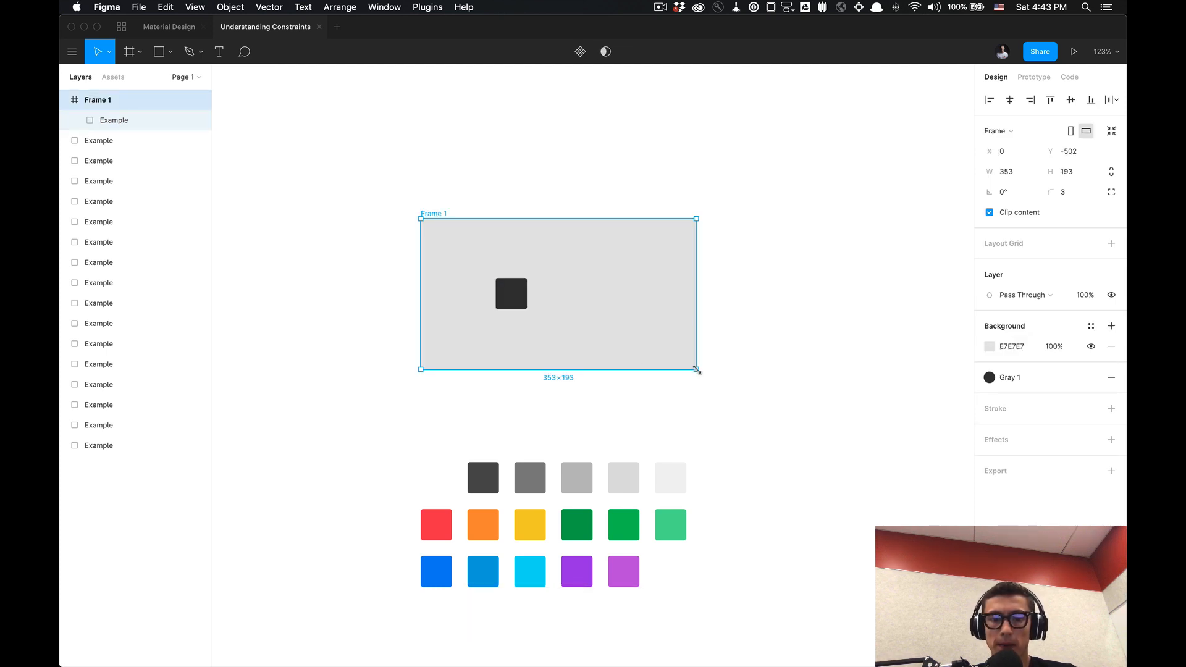
drag(695, 369, 646, 353)
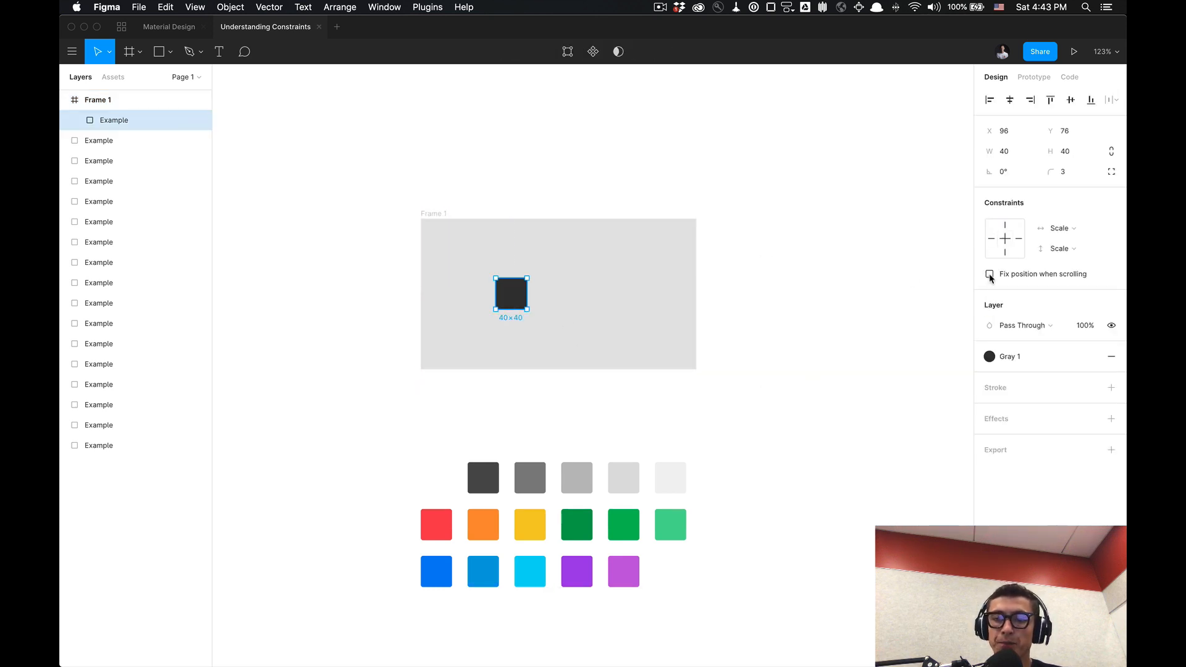
Step: Turn on 'Fix position when scrolling' for the square and select Frame 1 to stretch it to 353×728
click(989, 274)
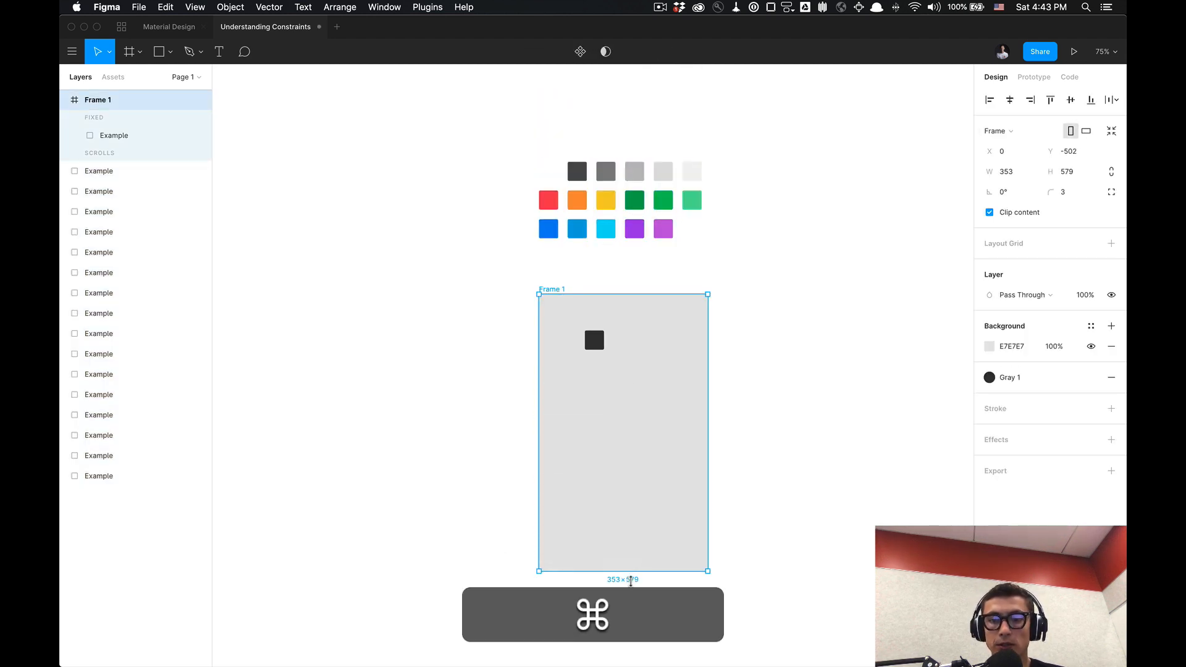
click(807, 482)
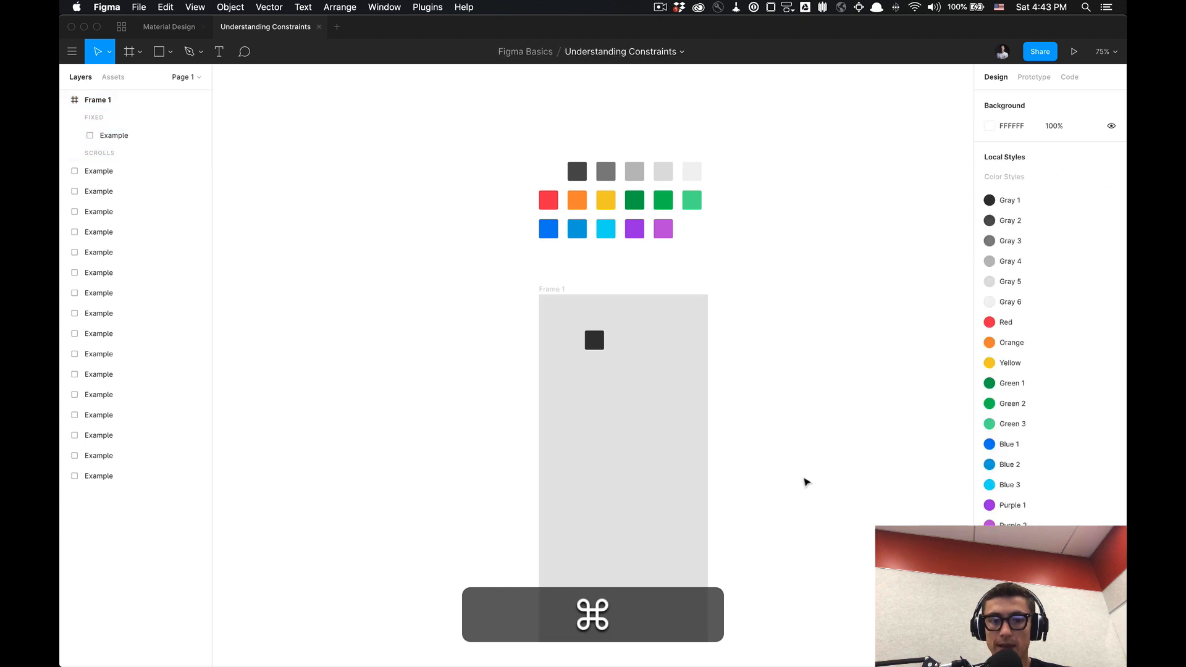
click(593, 340)
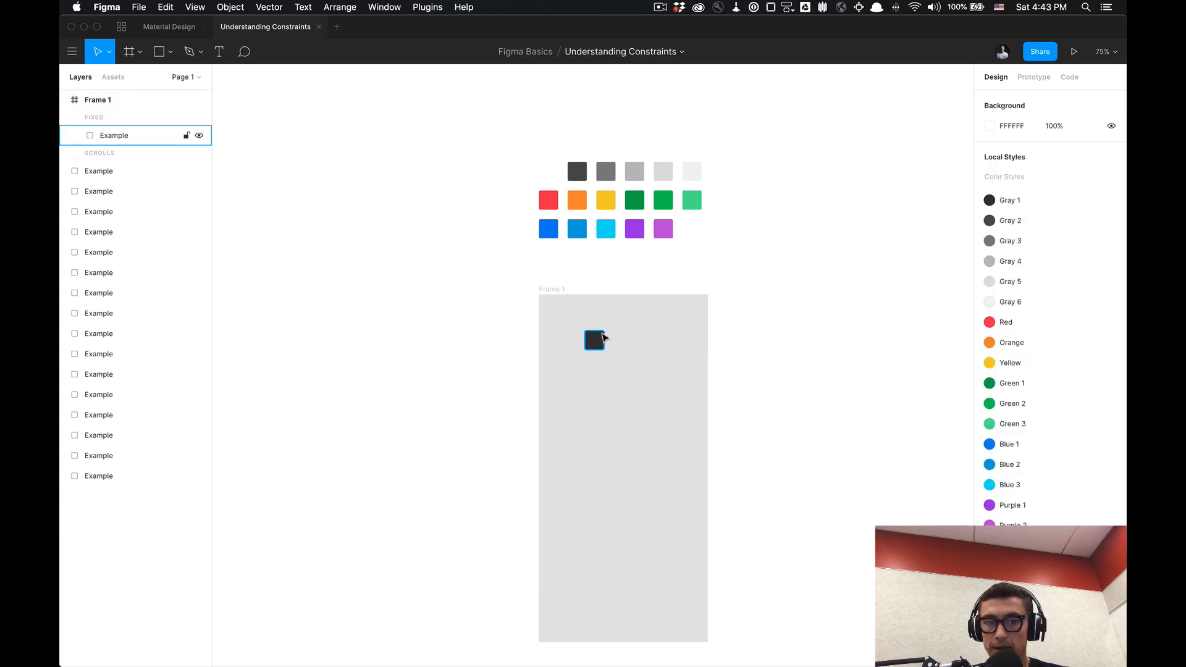
click(593, 340)
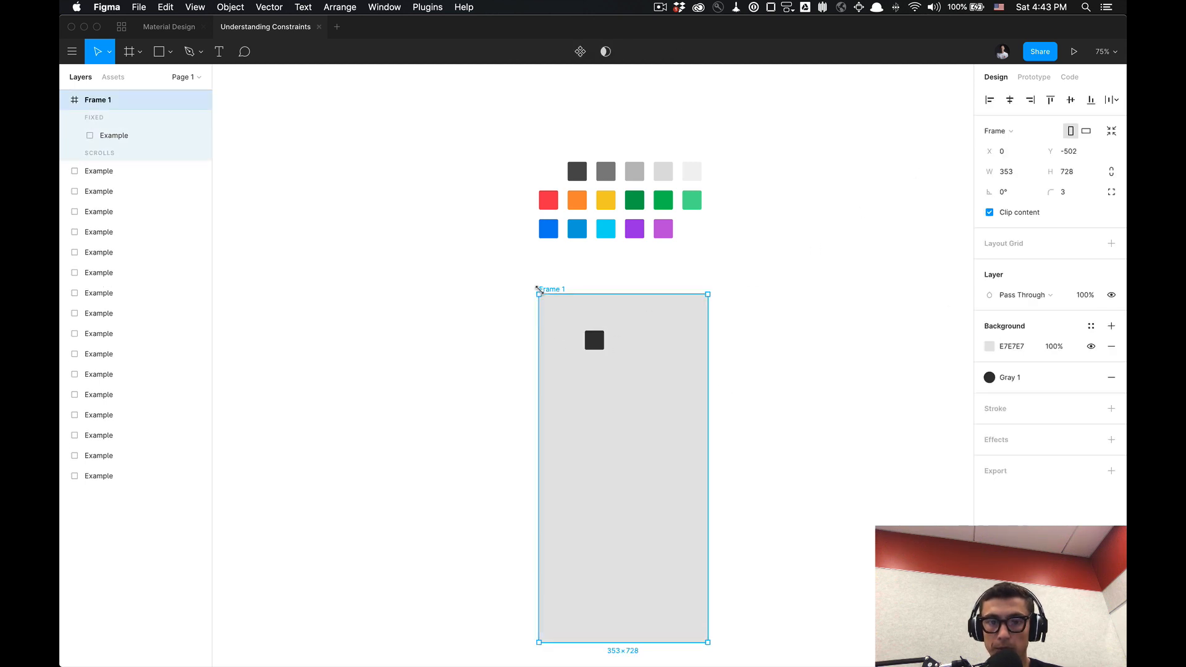
mouse_move(1074, 51)
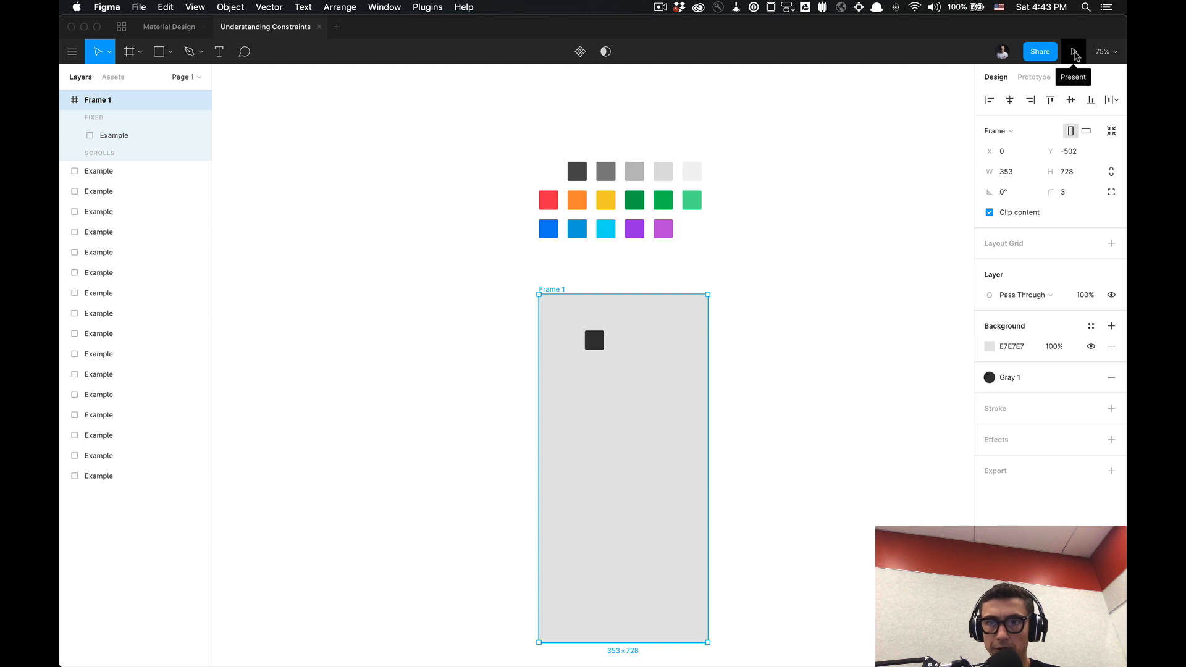
click(1073, 51)
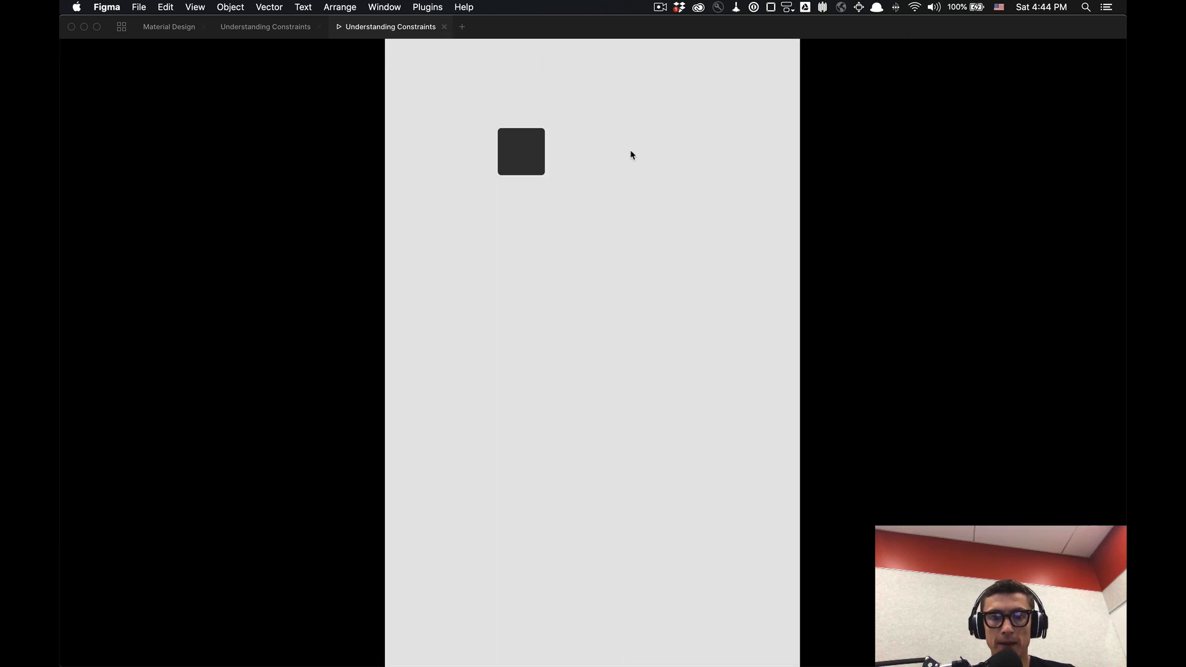
key(Delete)
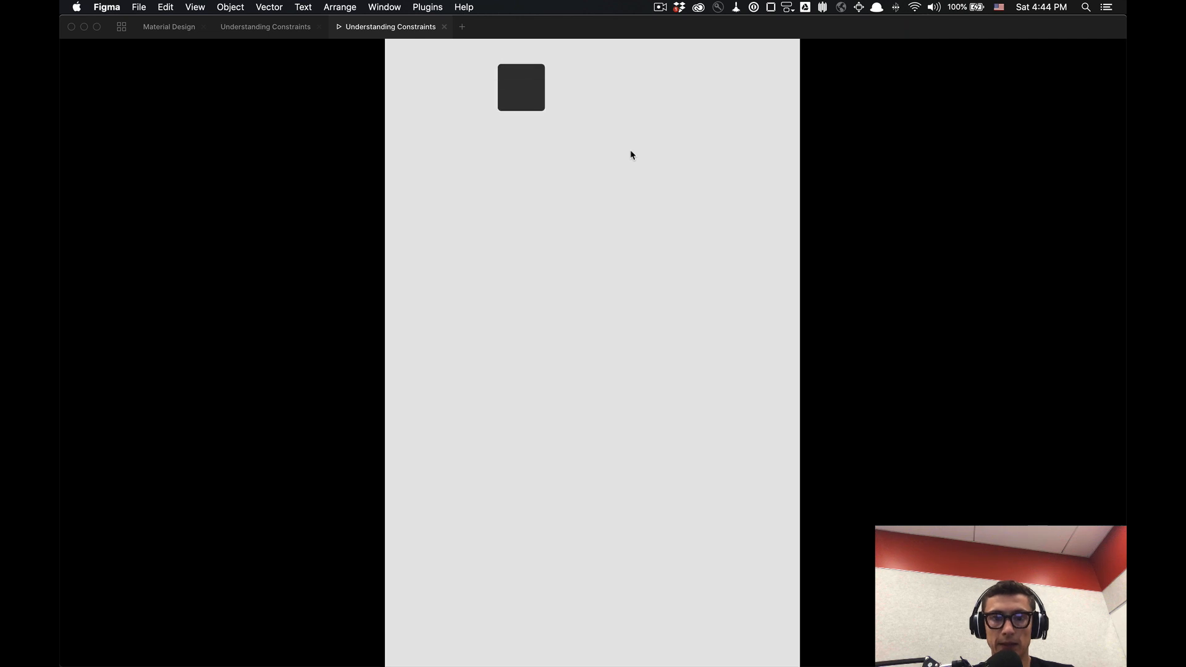
key(Delete)
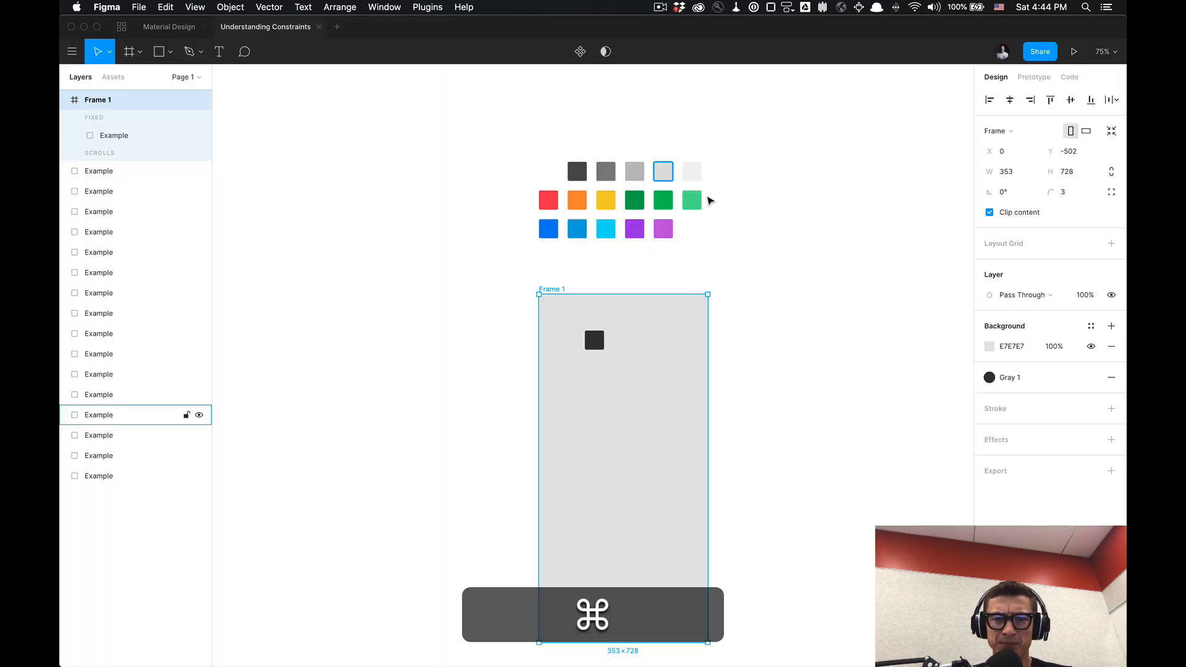
Step: Reshape Frame 1 short landscape, tall narrow, then a short wide strip, watching the square
click(594, 340)
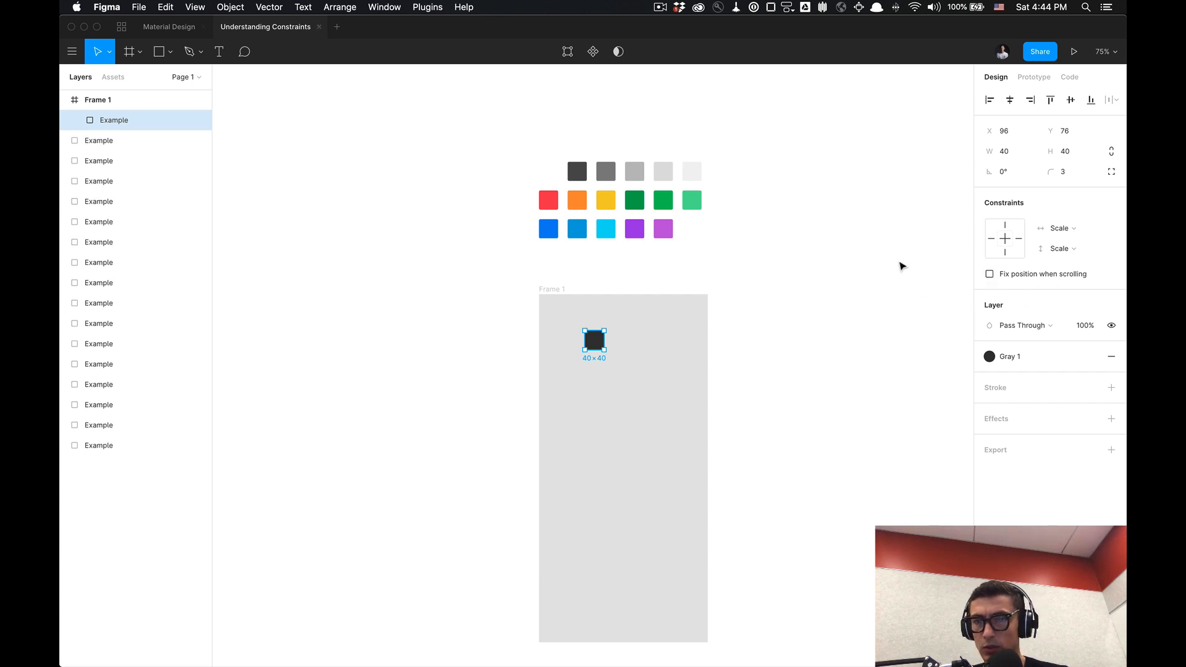
mouse_move(825, 310)
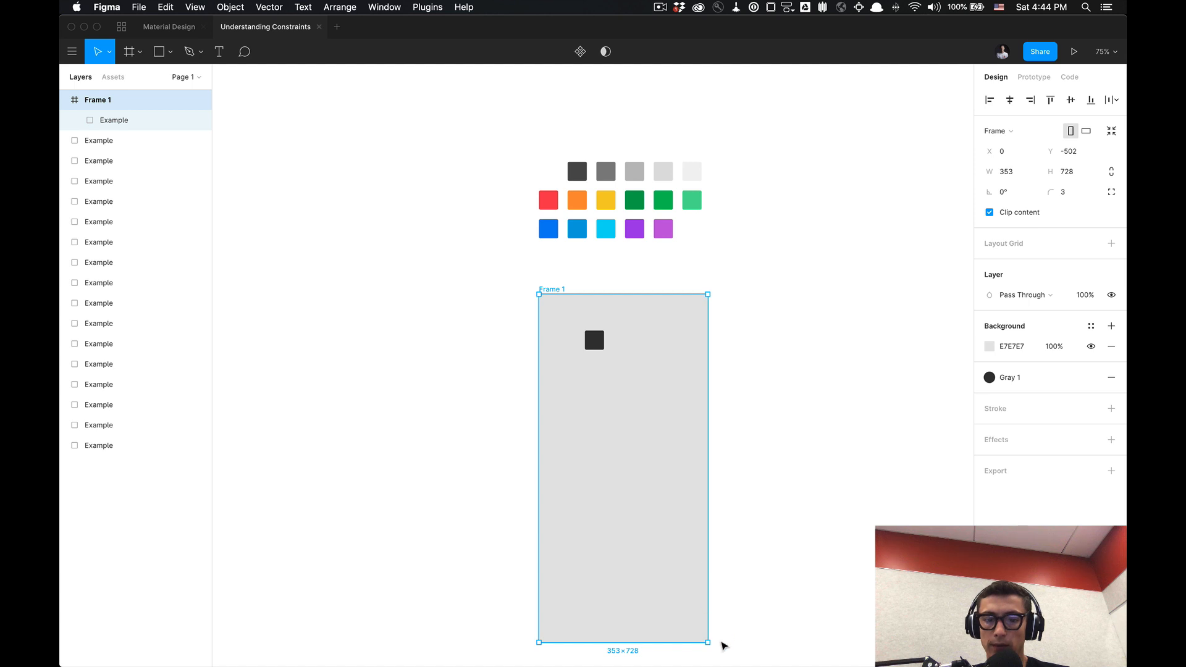
drag(708, 642, 690, 388)
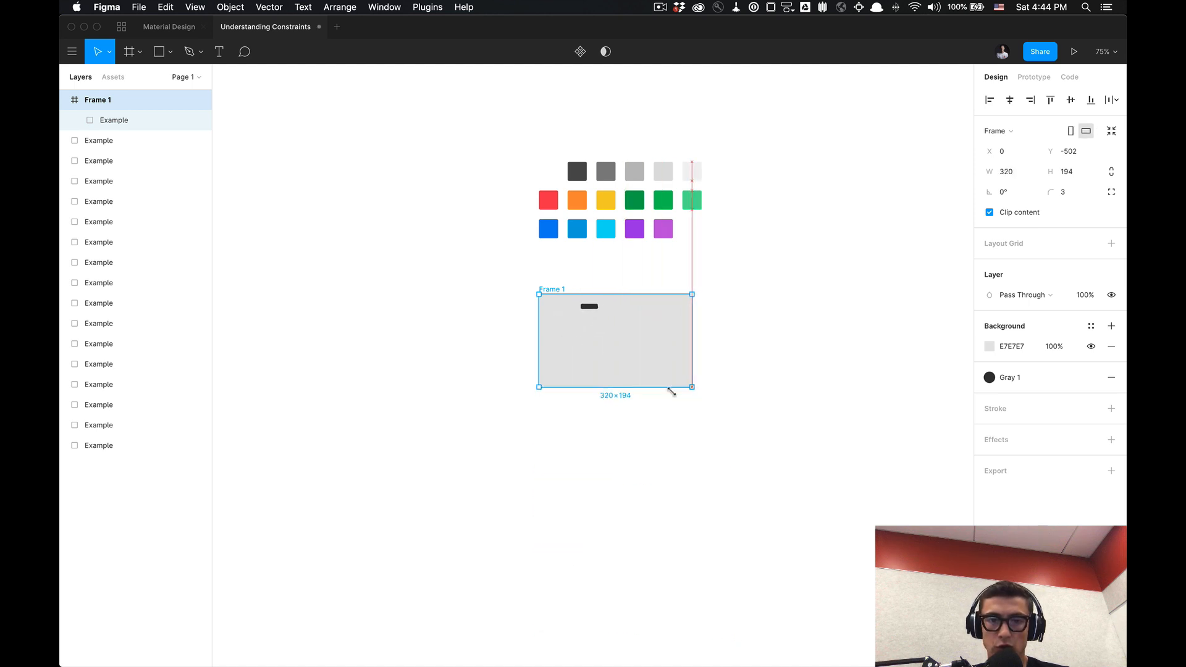
drag(691, 387, 634, 523)
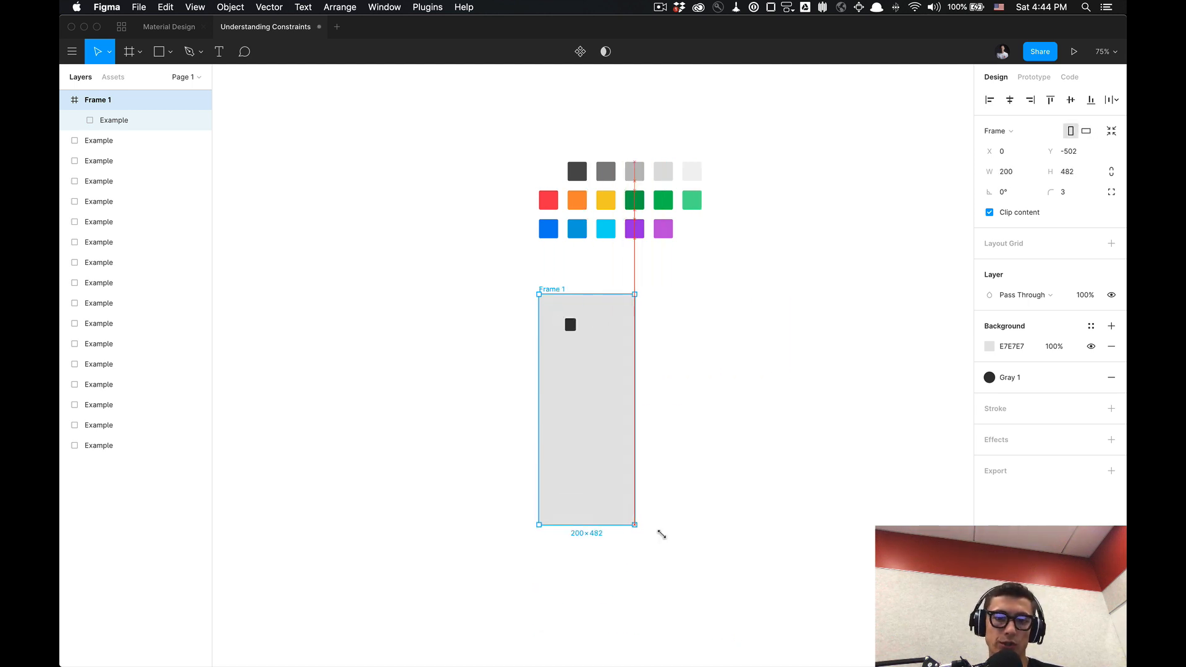
drag(633, 523, 763, 360)
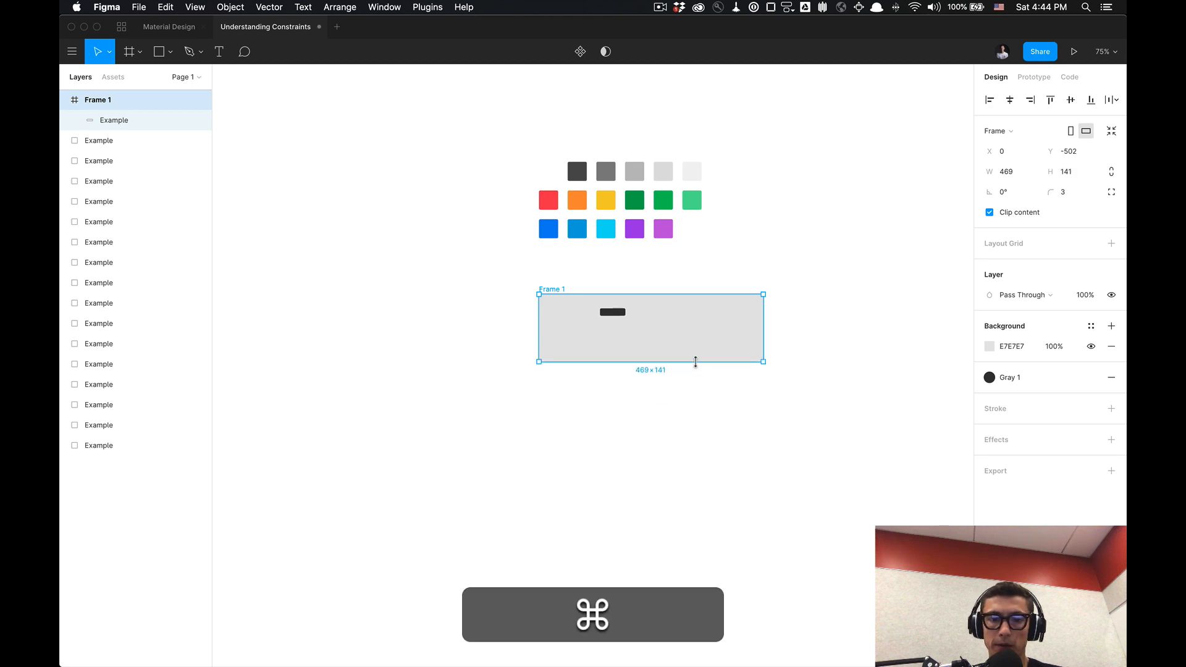
click(611, 312)
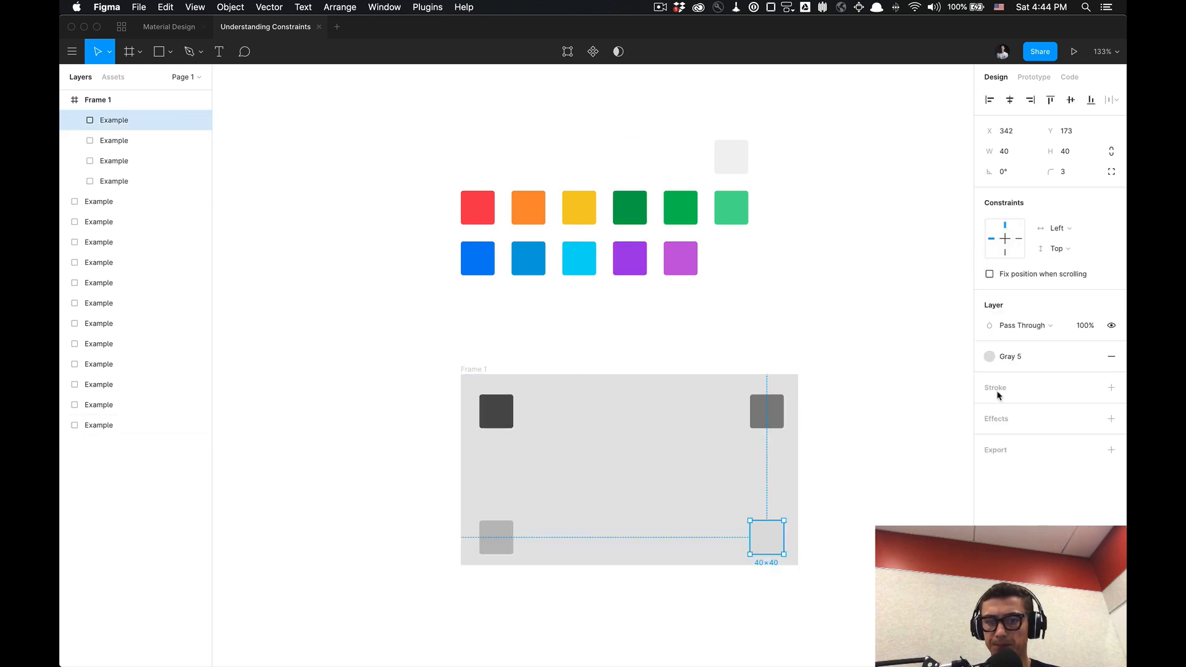
Step: Fill the bottom-right corner square dark gray so all four corners hold colored squares
click(988, 357)
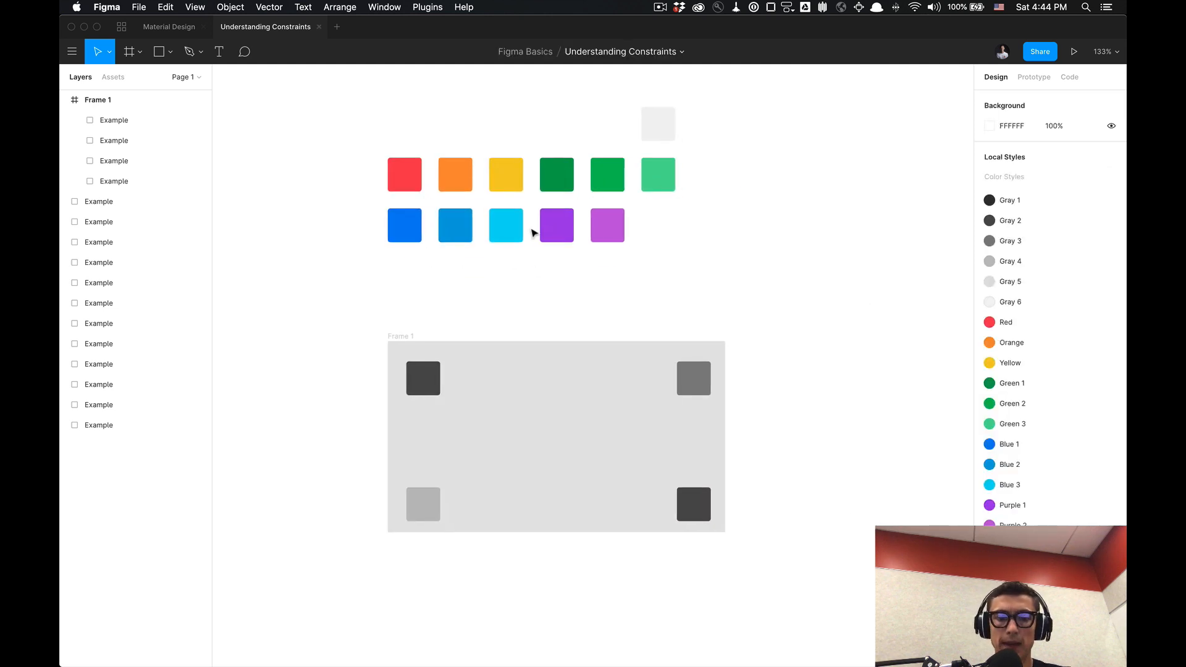
click(423, 377)
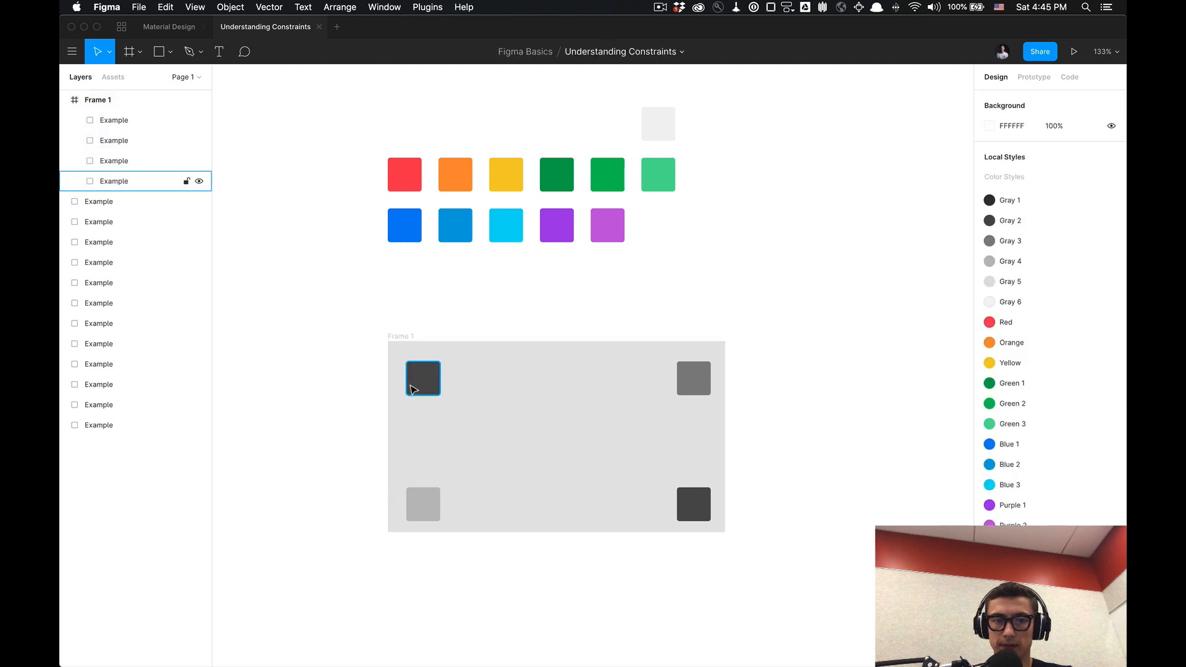
click(423, 505)
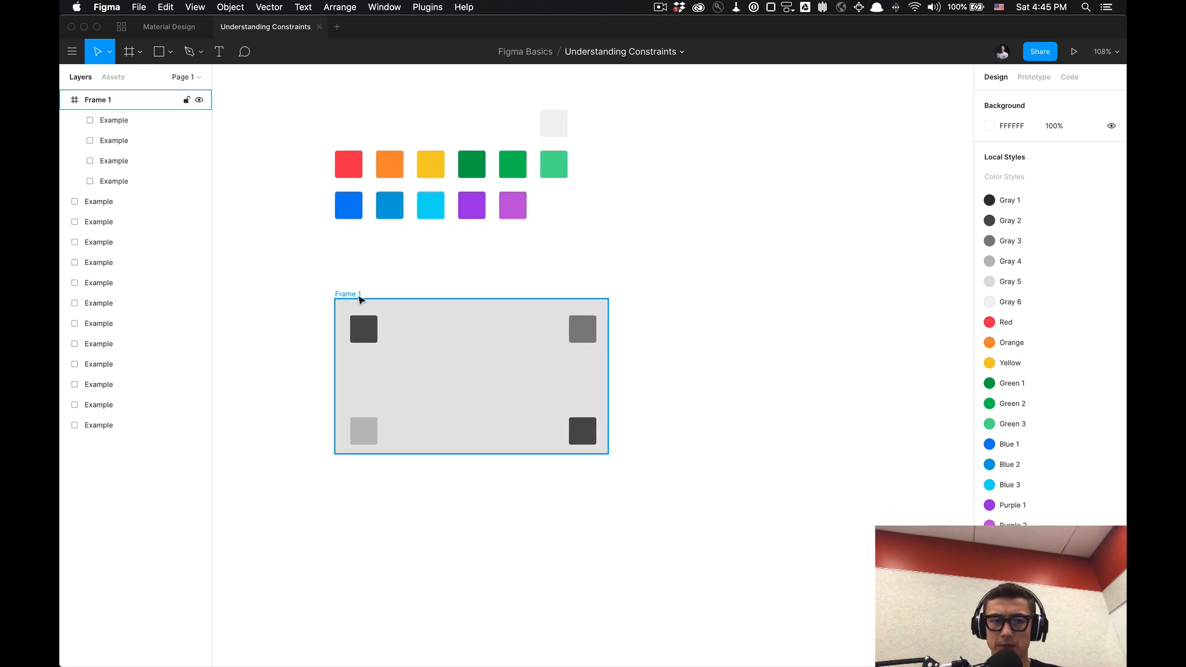
mouse_move(360, 296)
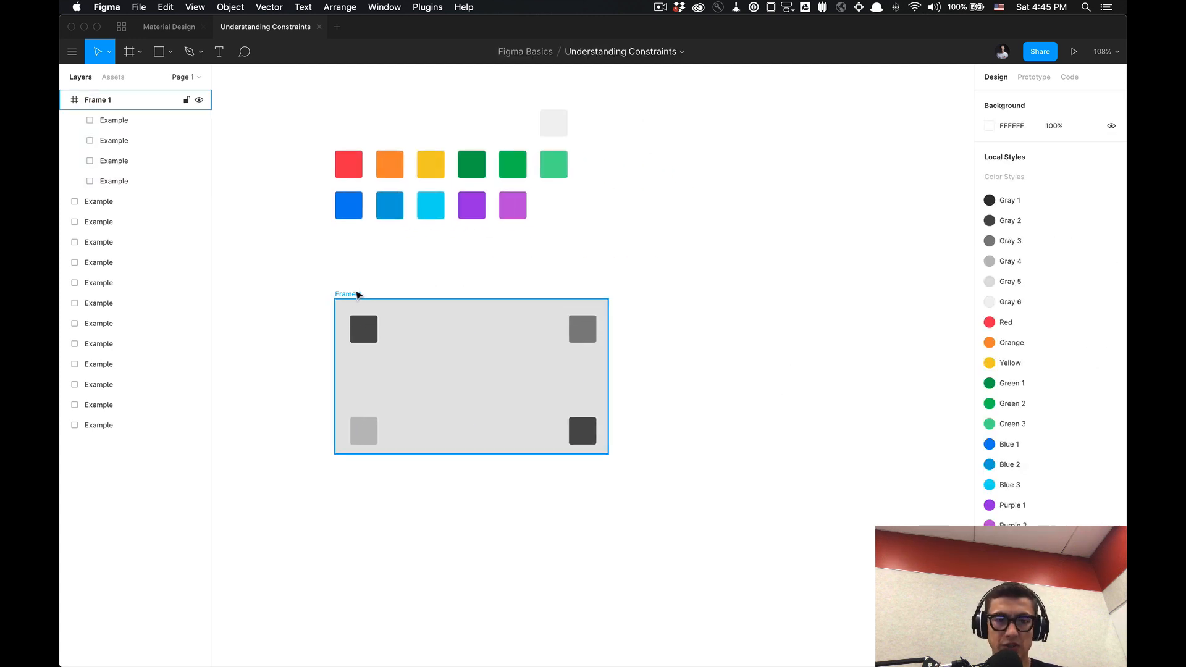
Step: Enlarge Frame 1 and select the top-right square to pin it Right and Top
click(347, 294)
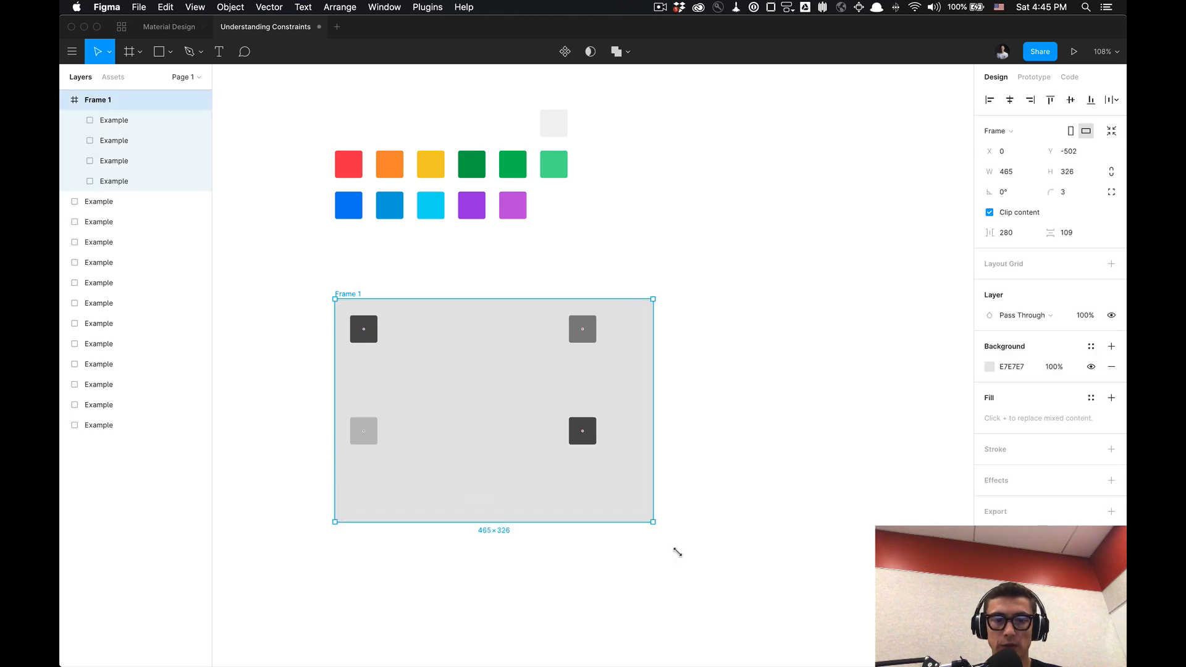
drag(652, 521, 668, 553)
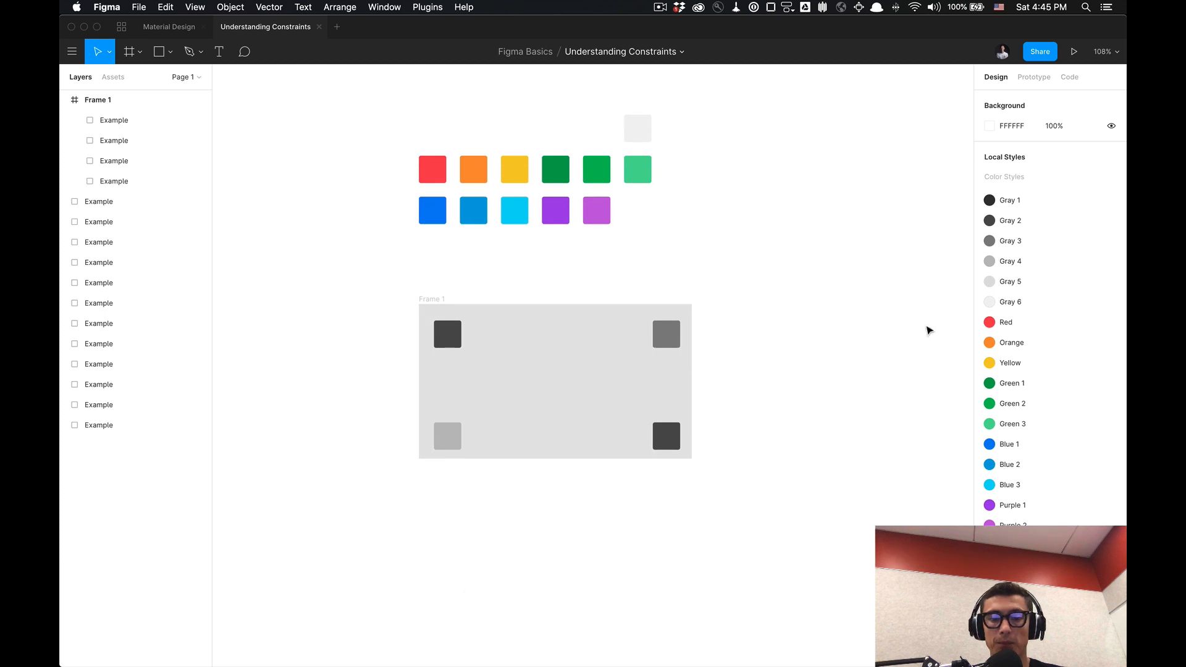
click(665, 334)
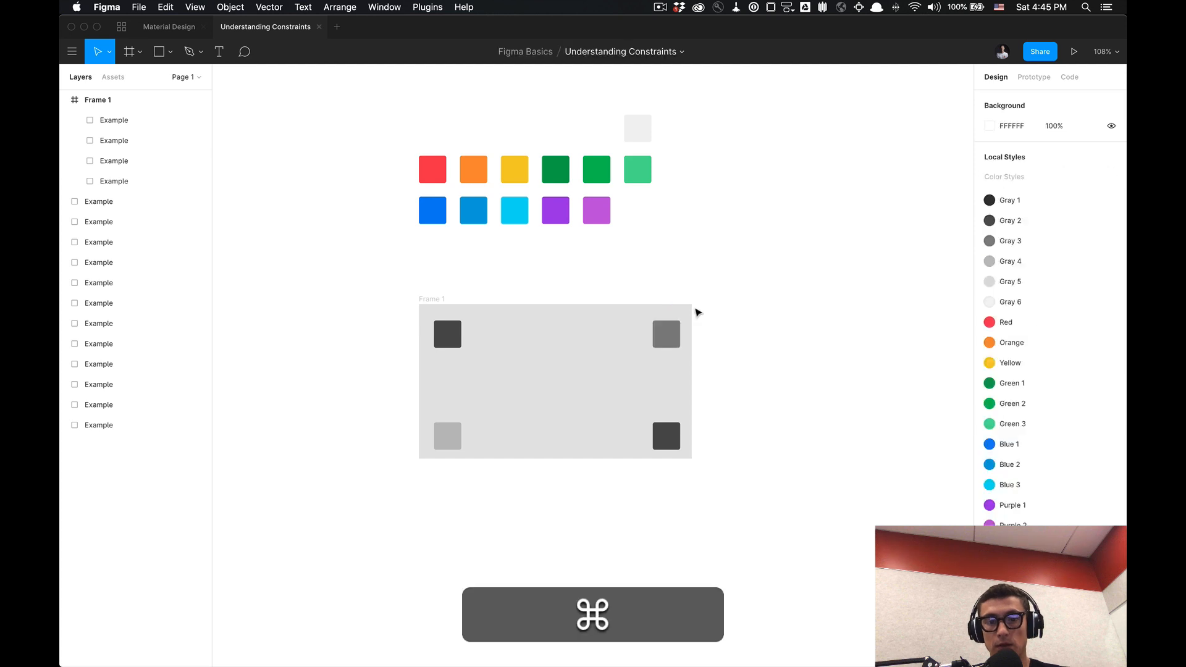
click(666, 334)
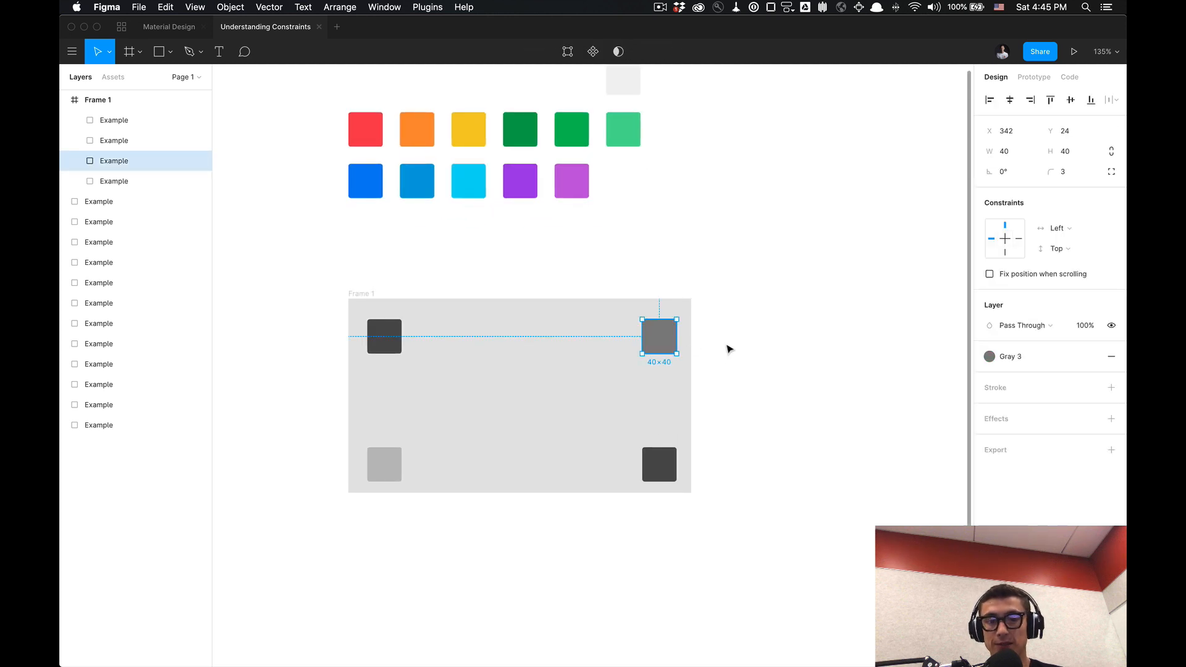
mouse_move(845, 356)
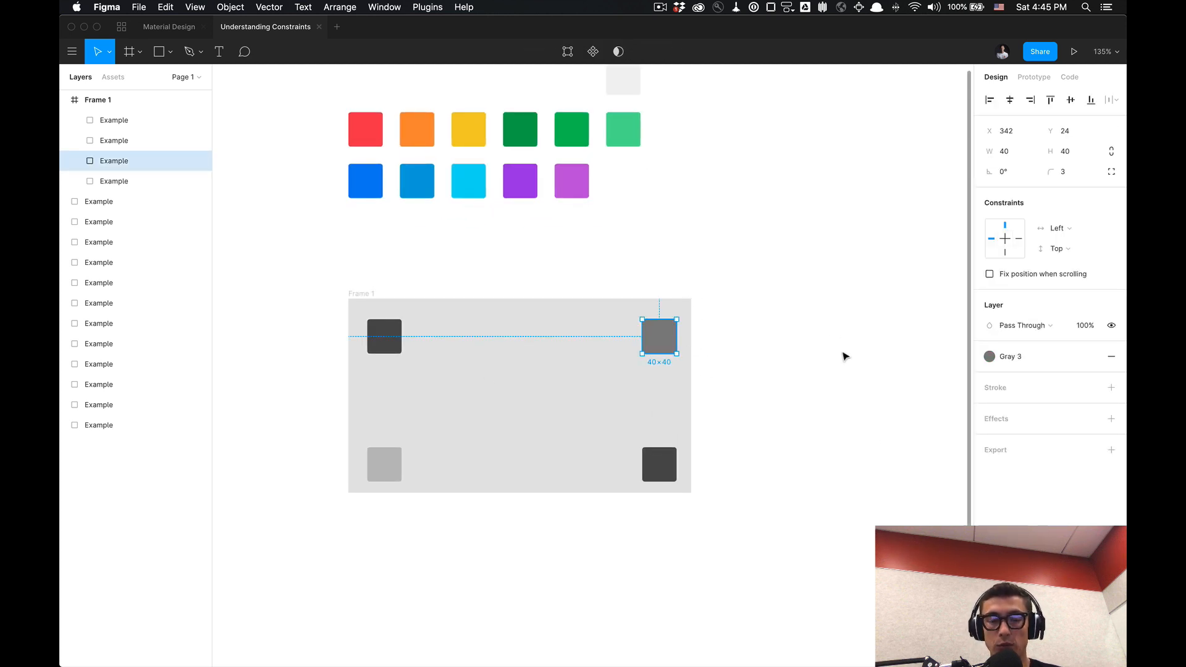
mouse_move(663, 277)
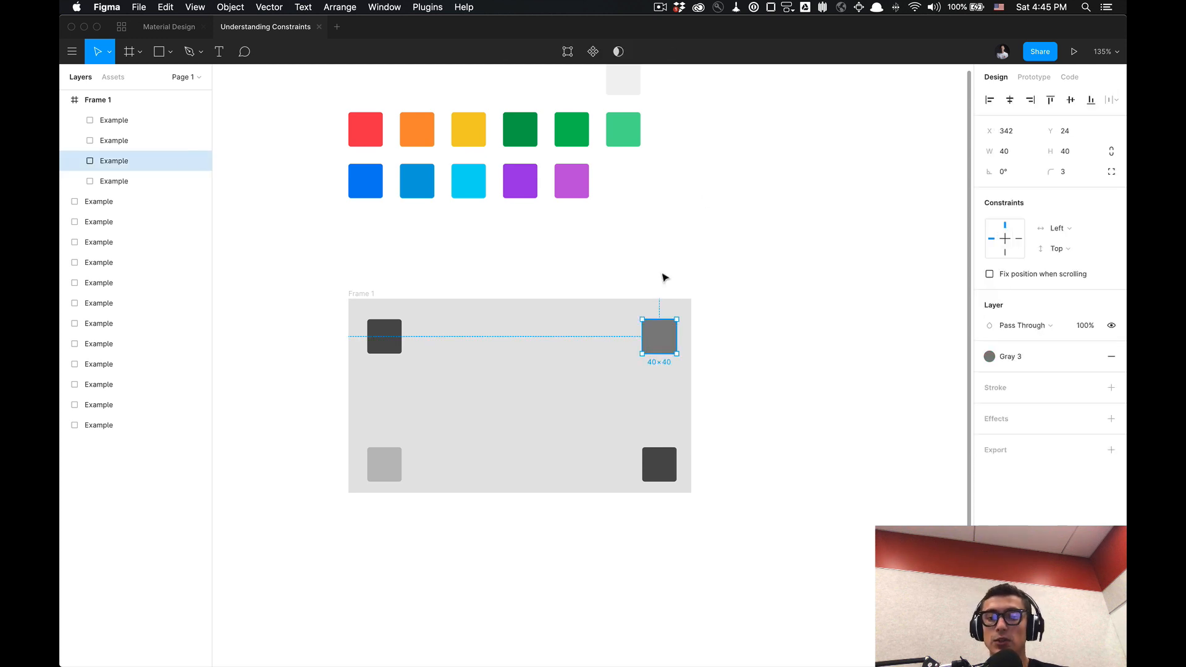
mouse_move(1010, 233)
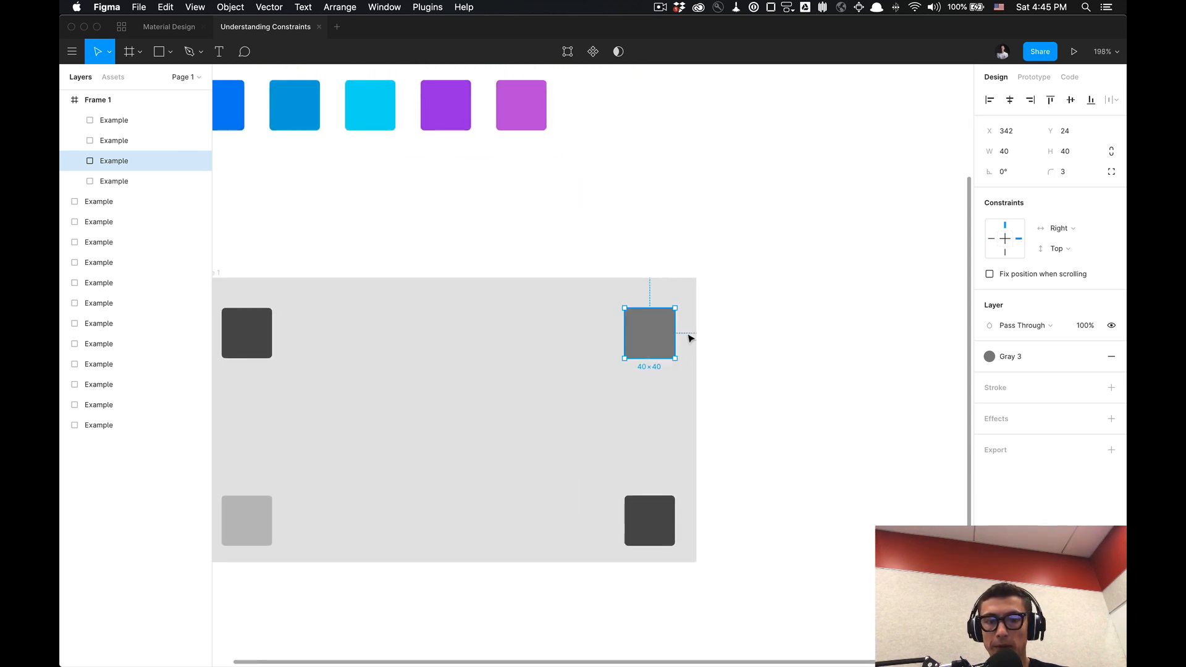
mouse_move(777, 379)
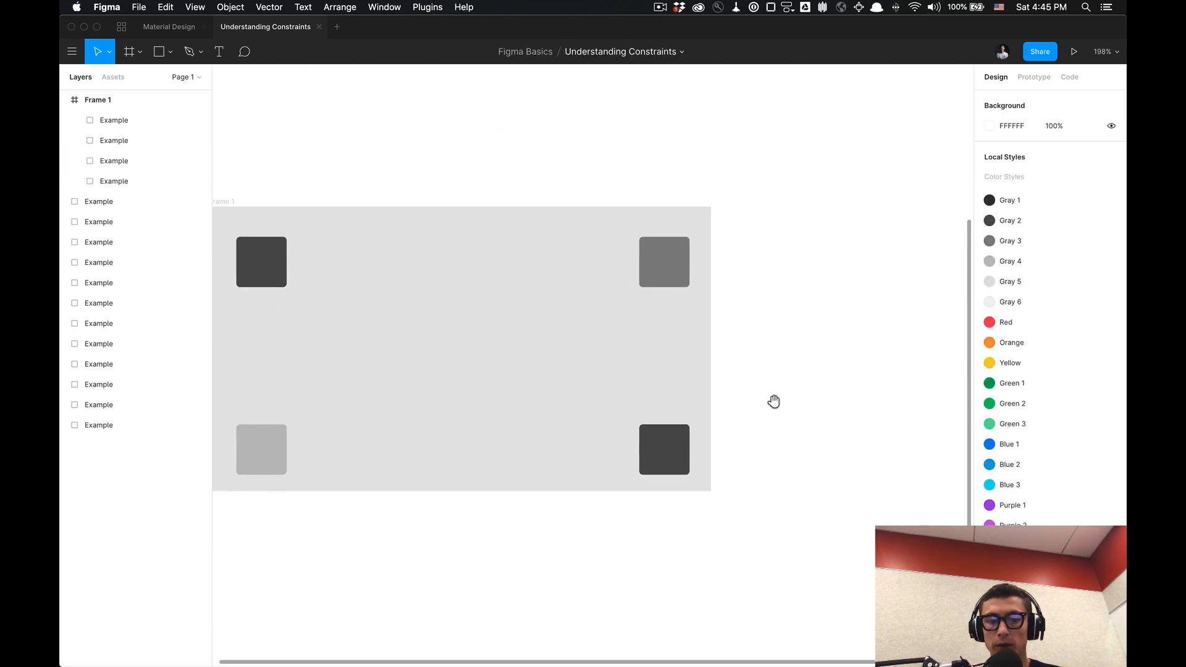
Step: Set the bottom-right square's horizontal constraint, trying Left & Right and Right
click(664, 451)
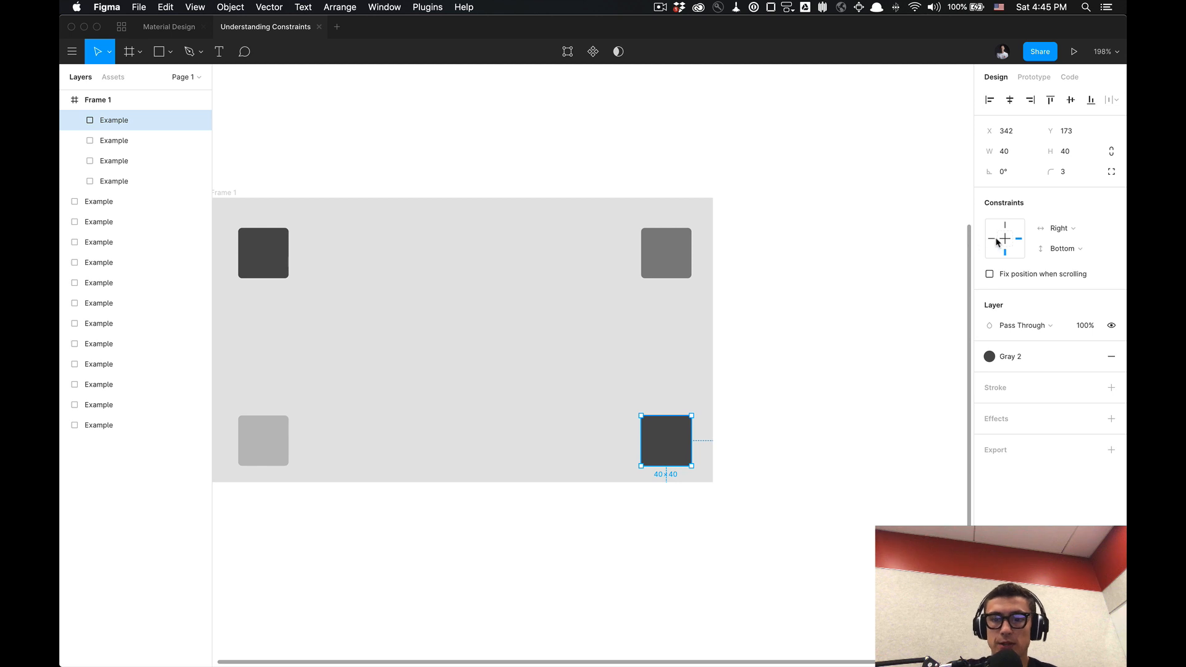
click(993, 238)
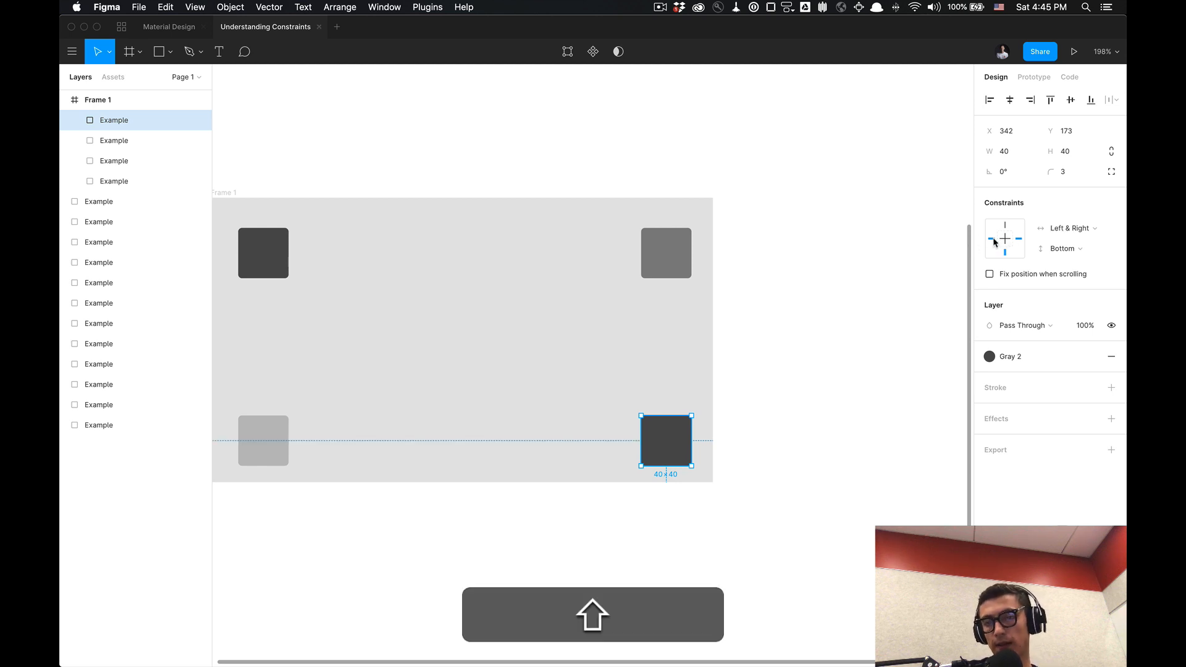
click(1004, 238)
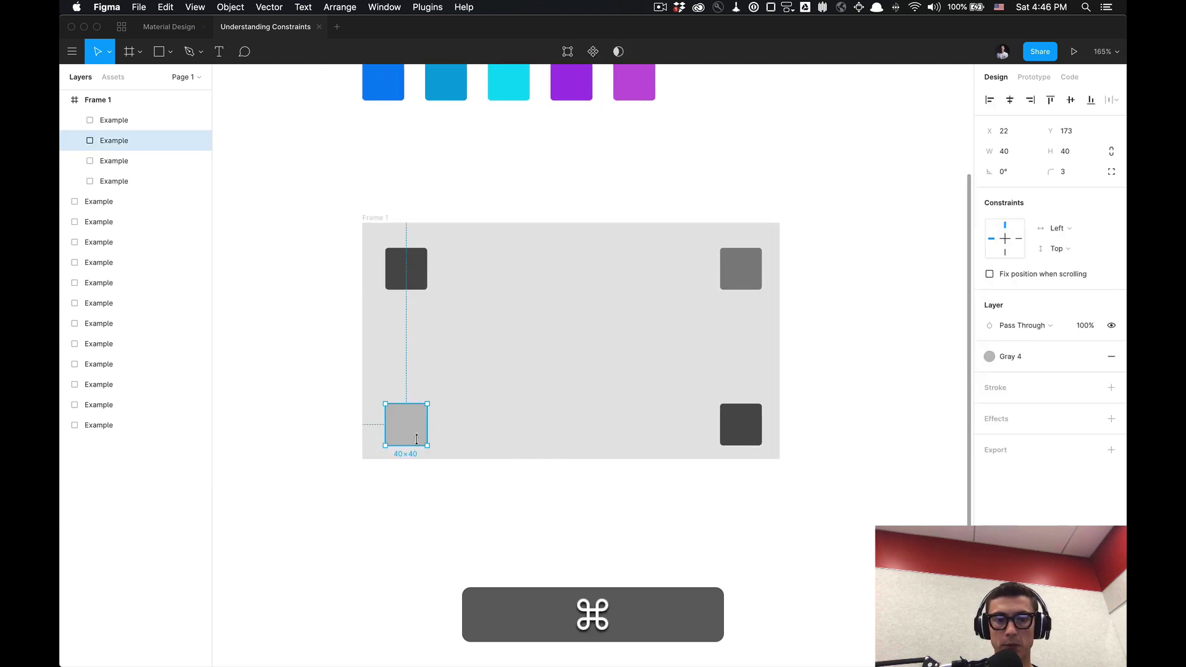
mouse_move(390, 339)
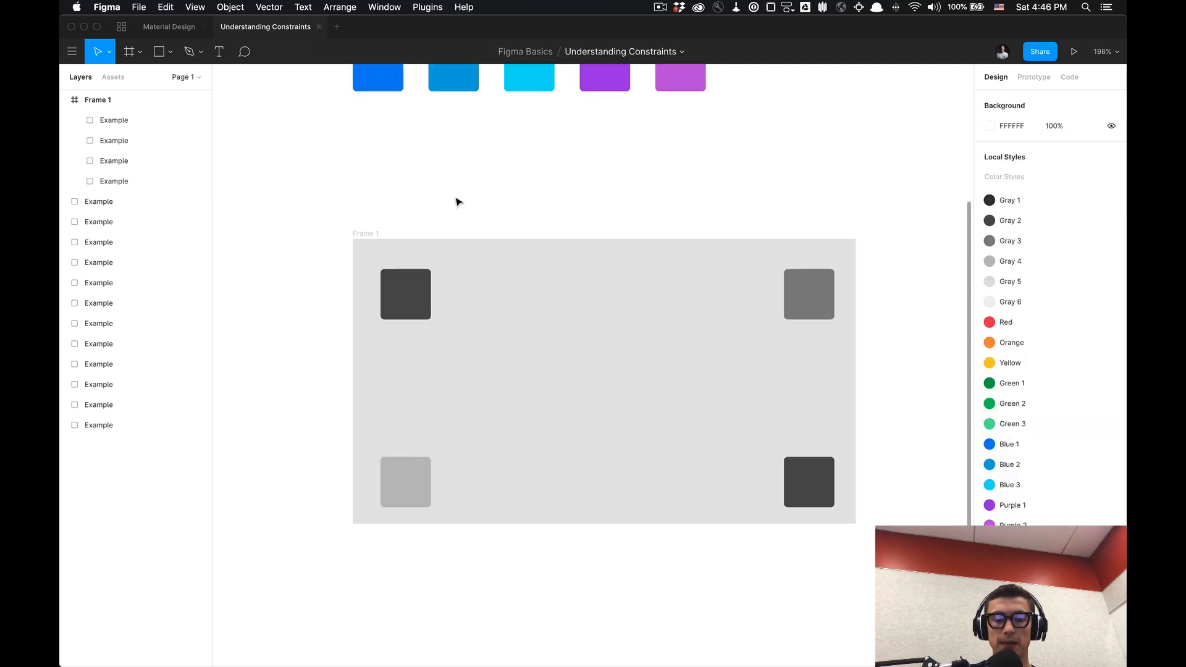
Step: Drag Frame 1 wider, then taller and narrower, confirming the squares stay in their corners
scroll(down, 3)
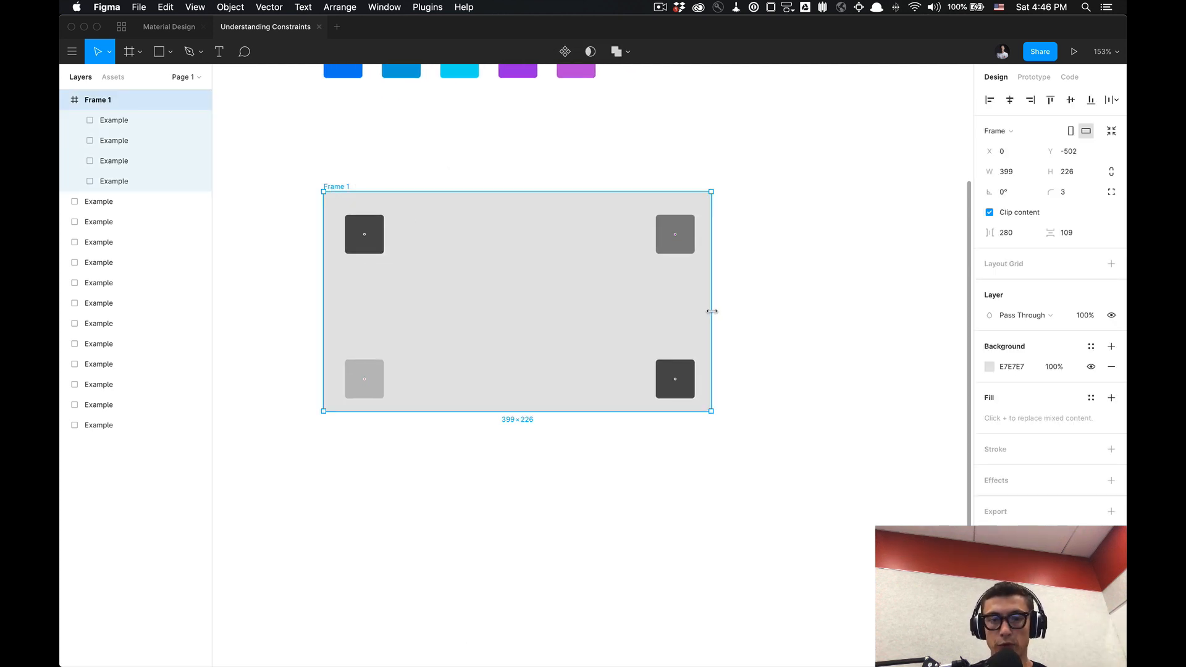
drag(711, 309, 841, 313)
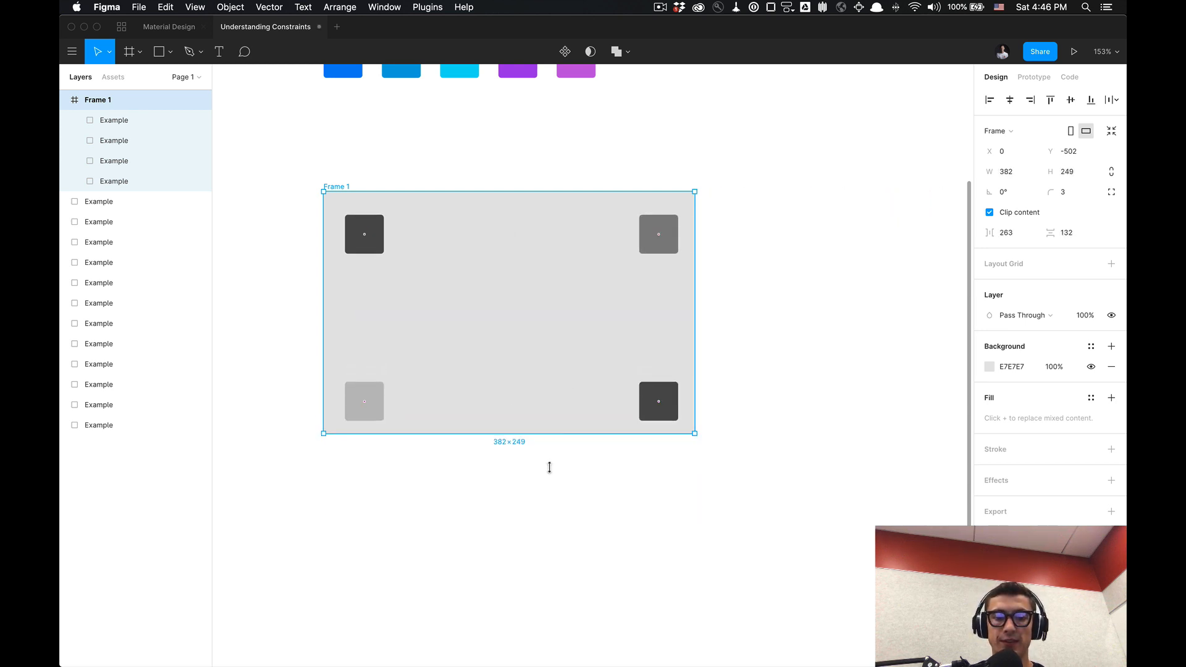
drag(323, 433, 311, 510)
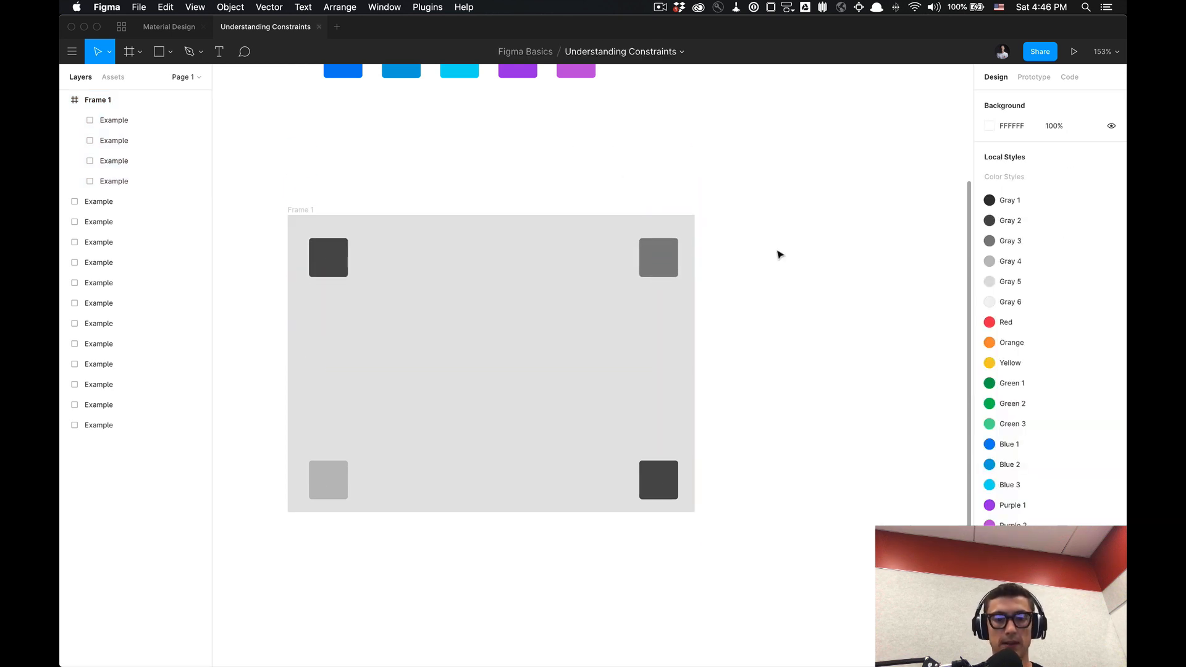
scroll(down, 3)
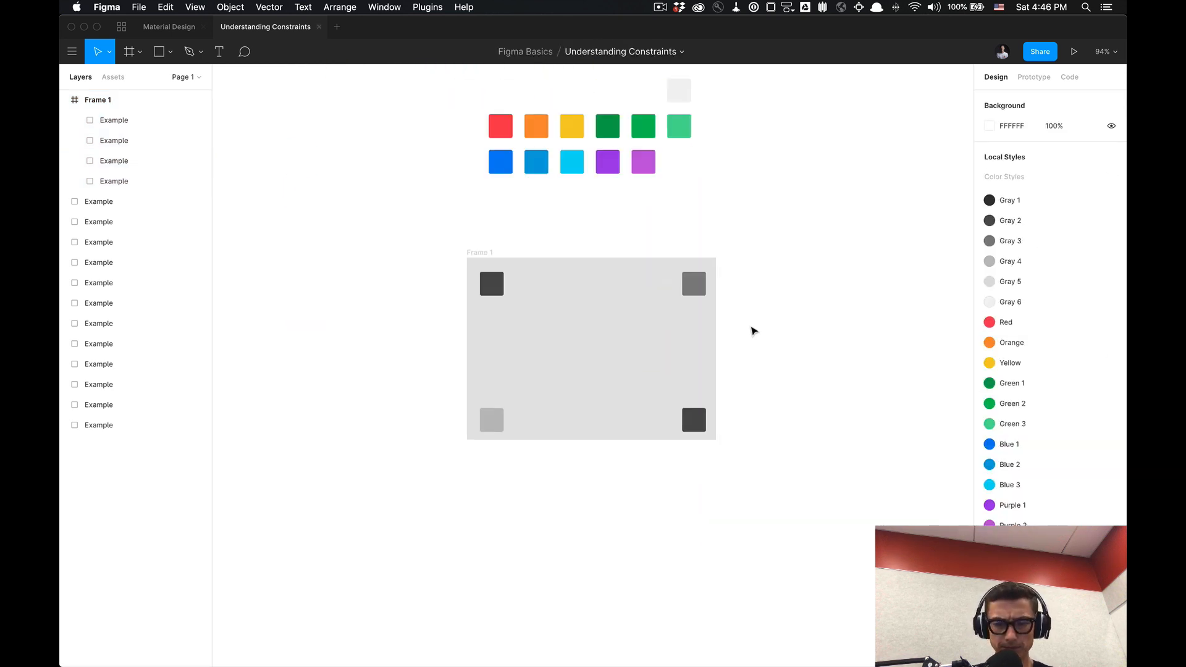
Step: Resize the two right-hand squares into 382×40 horizontal bars
click(693, 421)
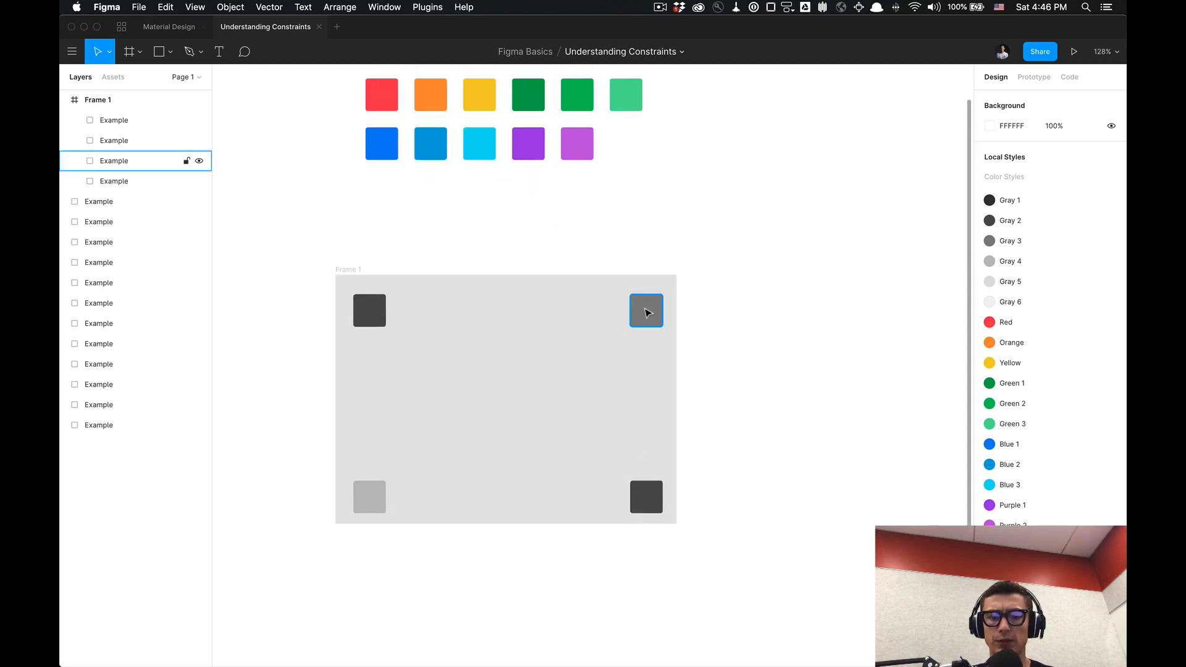
click(369, 310)
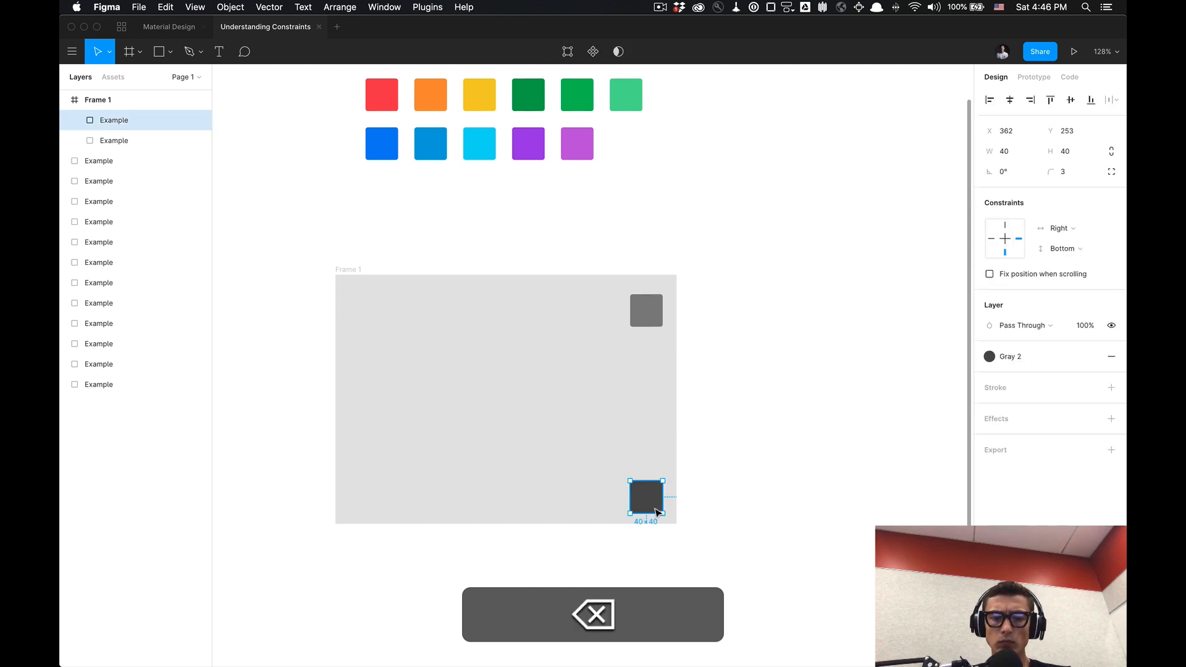
drag(646, 497, 504, 498)
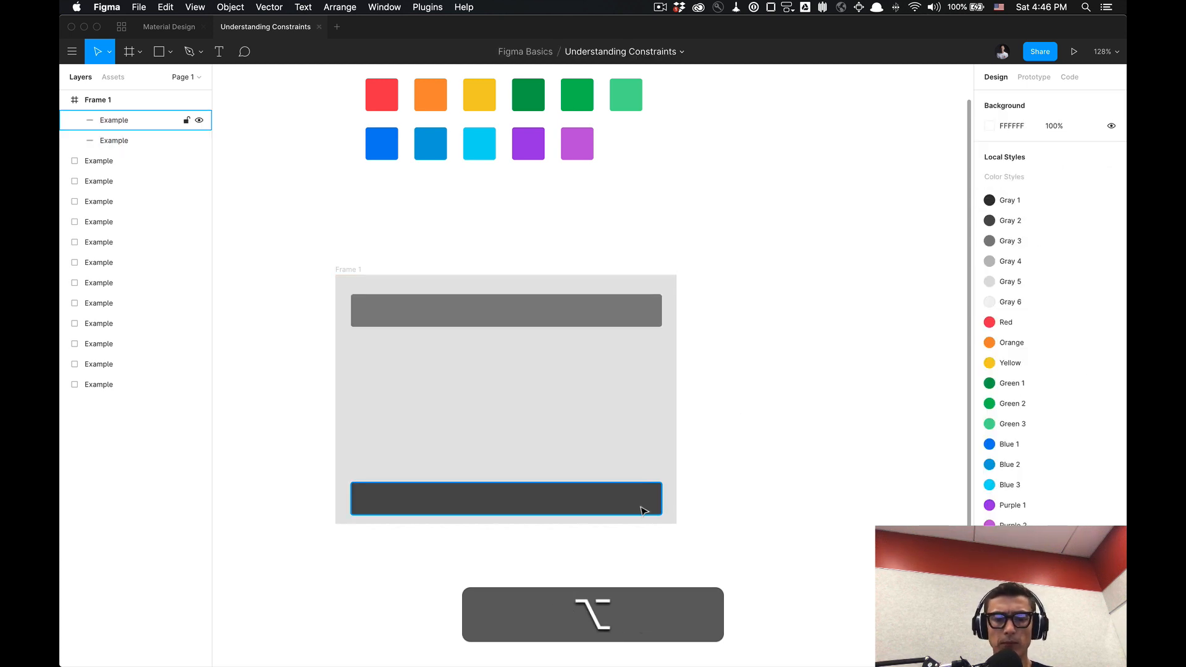
Step: Set the top bar's horizontal constraint to Scale, keeping it pinned to the top
click(506, 310)
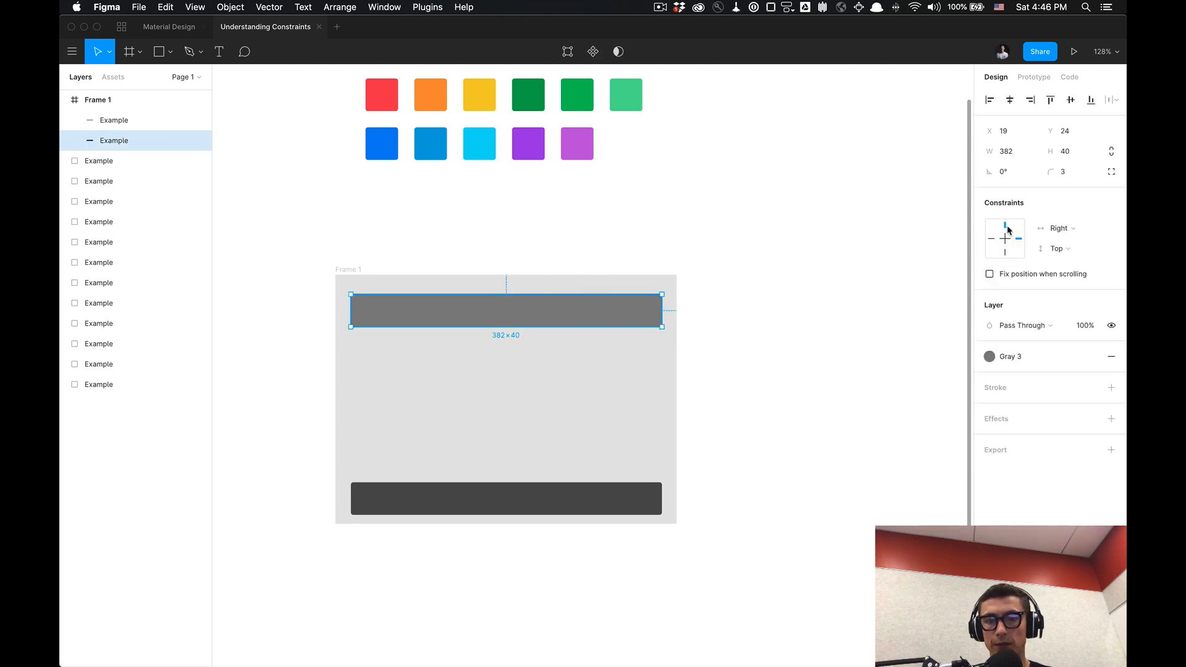
click(1071, 228)
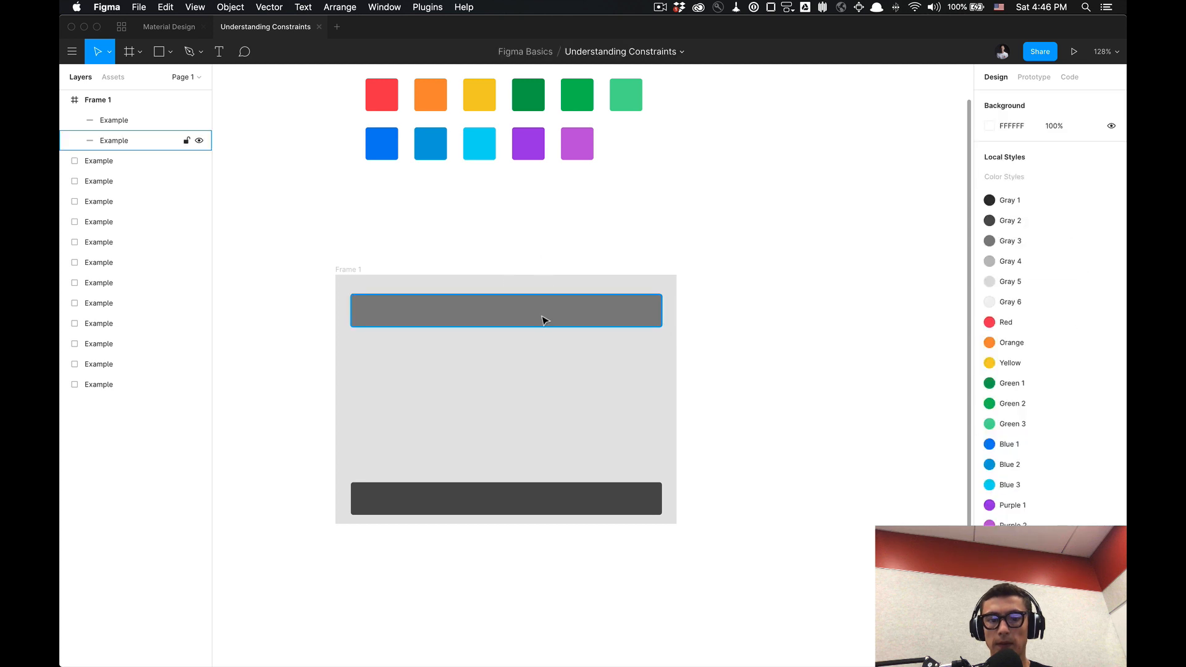
click(506, 311)
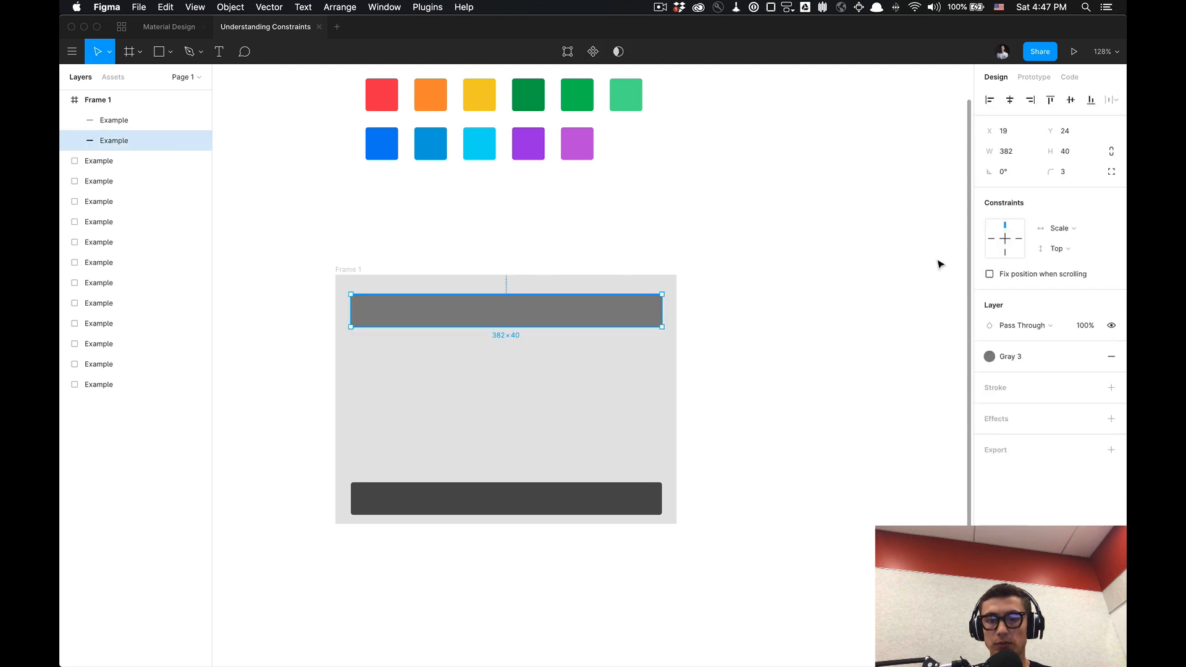
click(1058, 228)
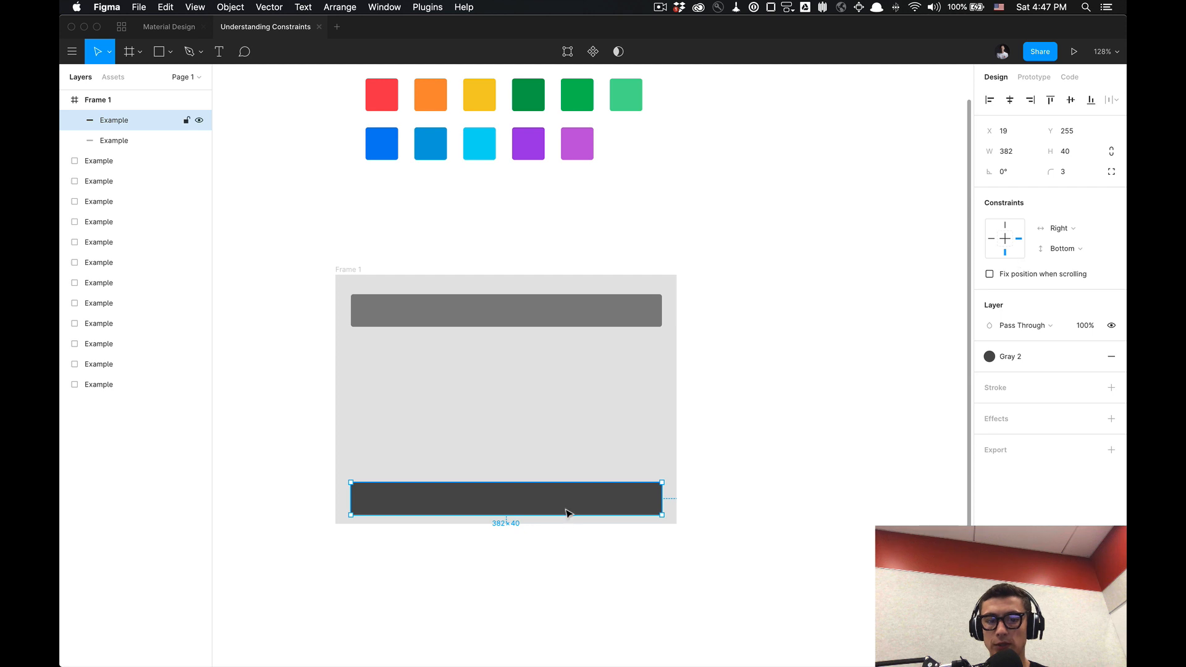
Step: Widen Frame 1 to about 710 px and narrow it back, watching both bars resize
click(1059, 228)
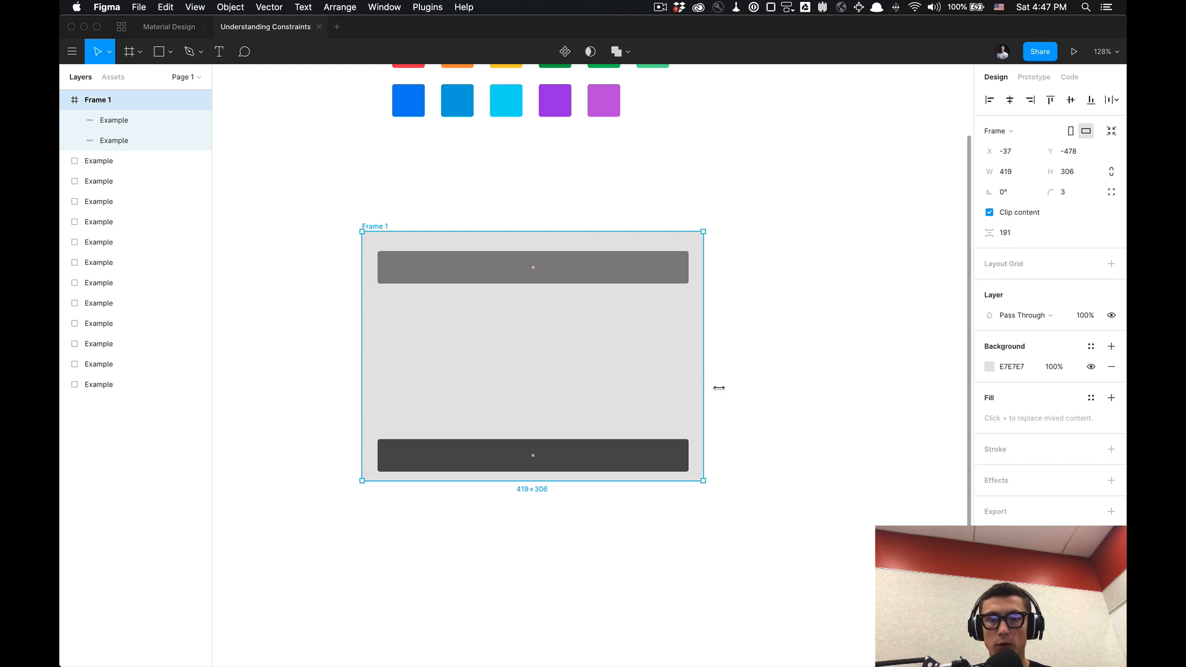
drag(703, 387, 711, 357)
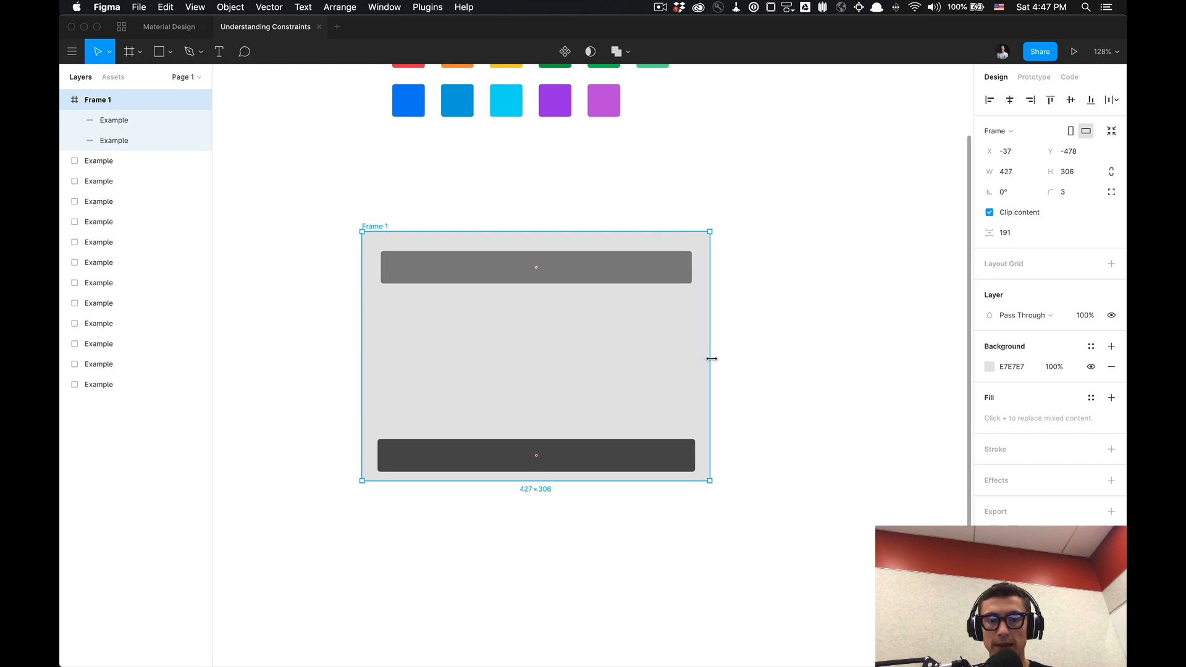
drag(708, 358, 889, 369)
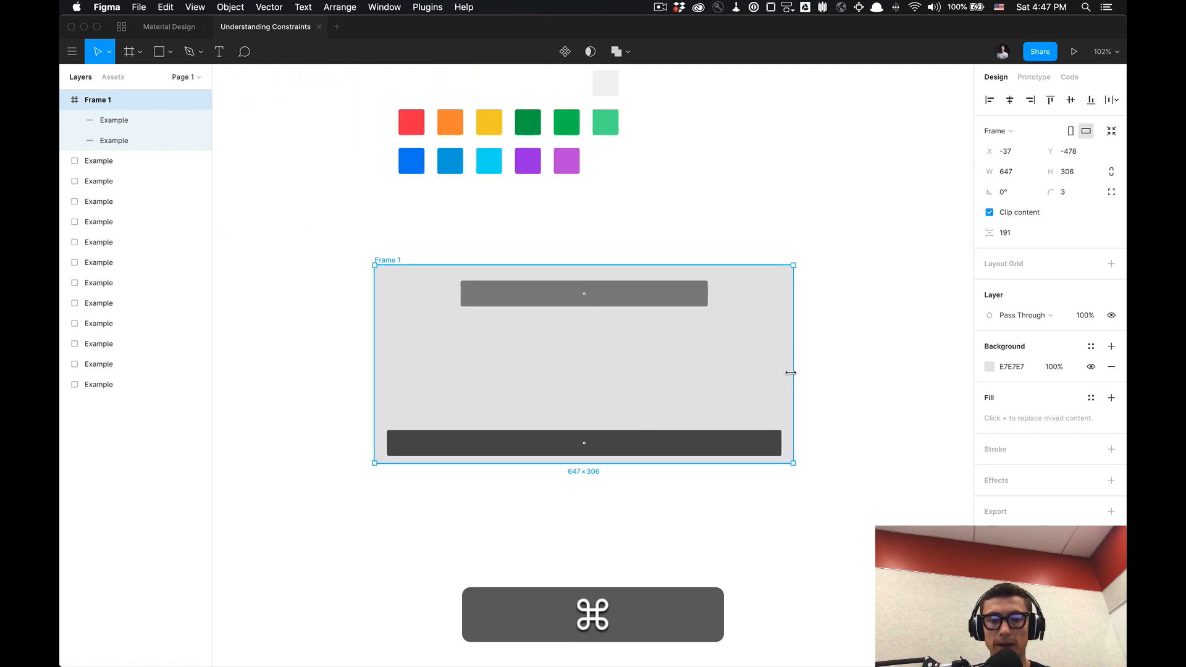
drag(792, 373, 835, 373)
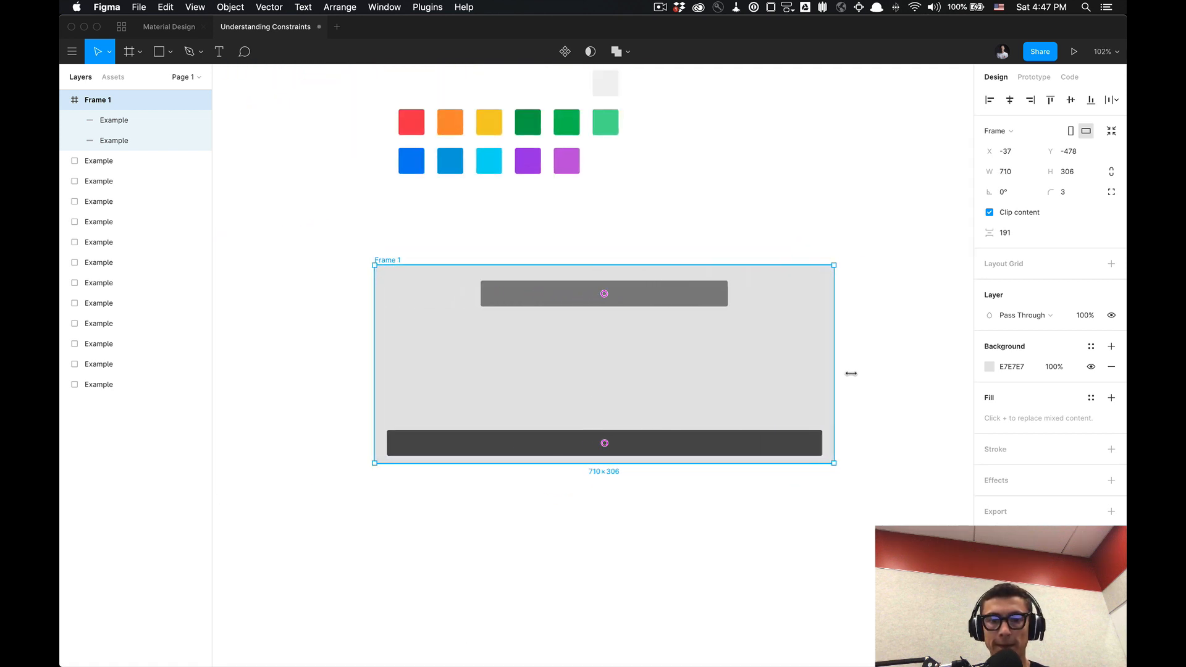
drag(833, 364, 748, 363)
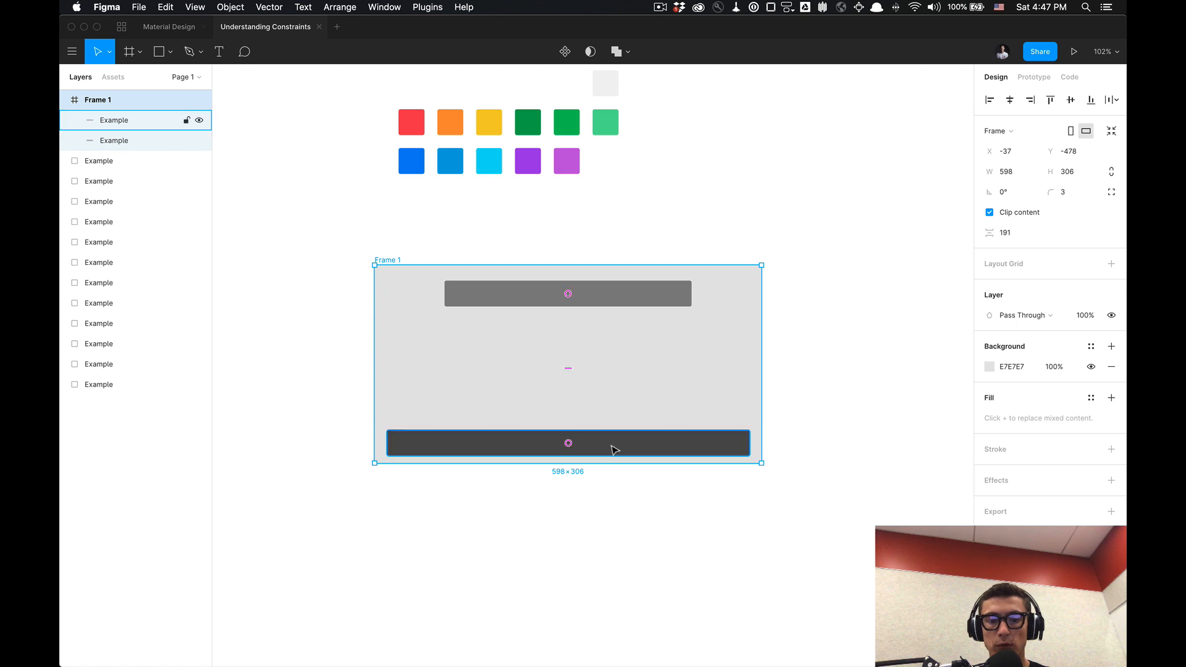
drag(760, 364, 626, 344)
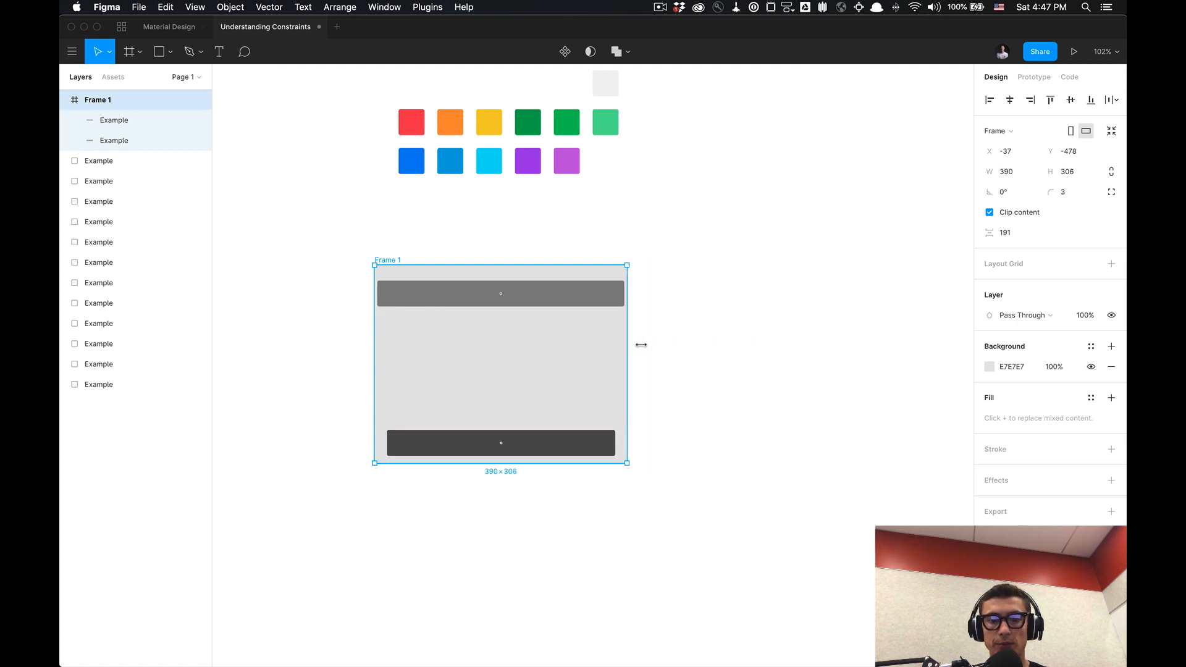
drag(626, 364, 801, 364)
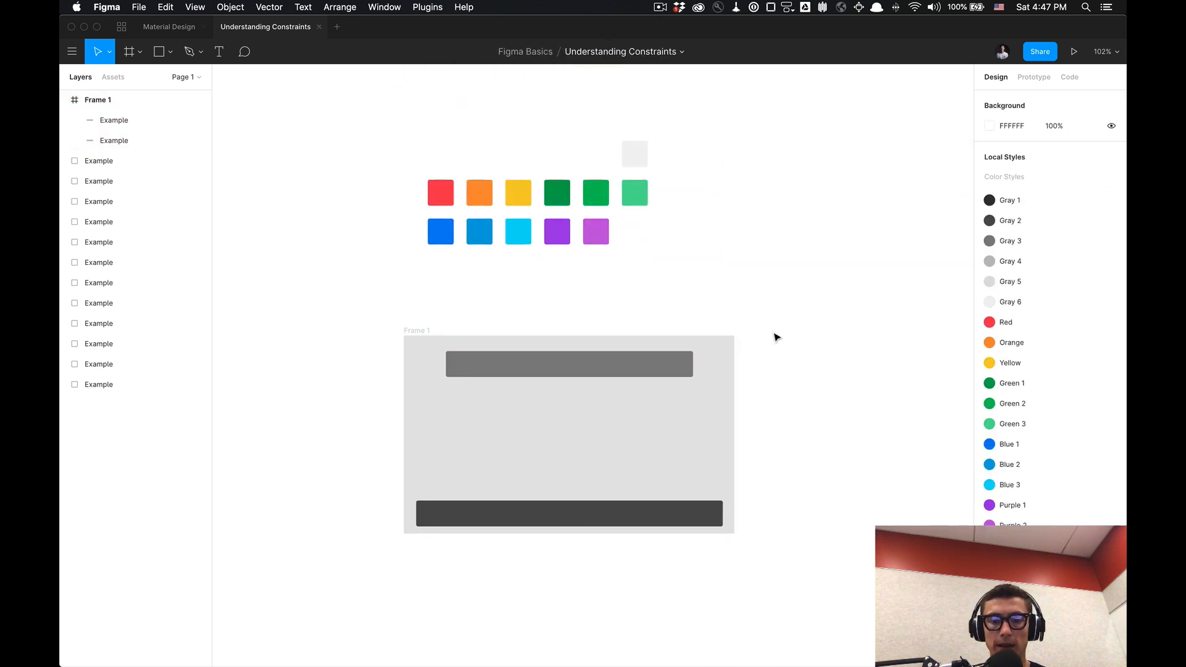
Step: Duplicate Frame 1 as Frame 2, delete its bottom bar, and select the Center/Top bar
click(568, 364)
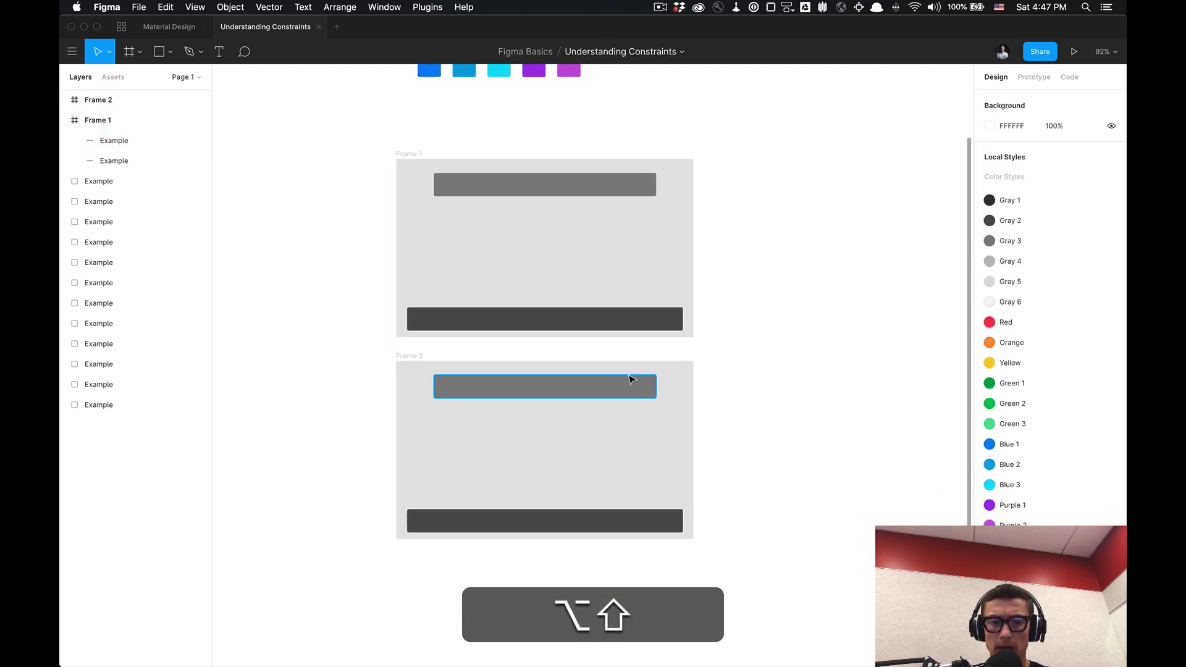
key(Delete)
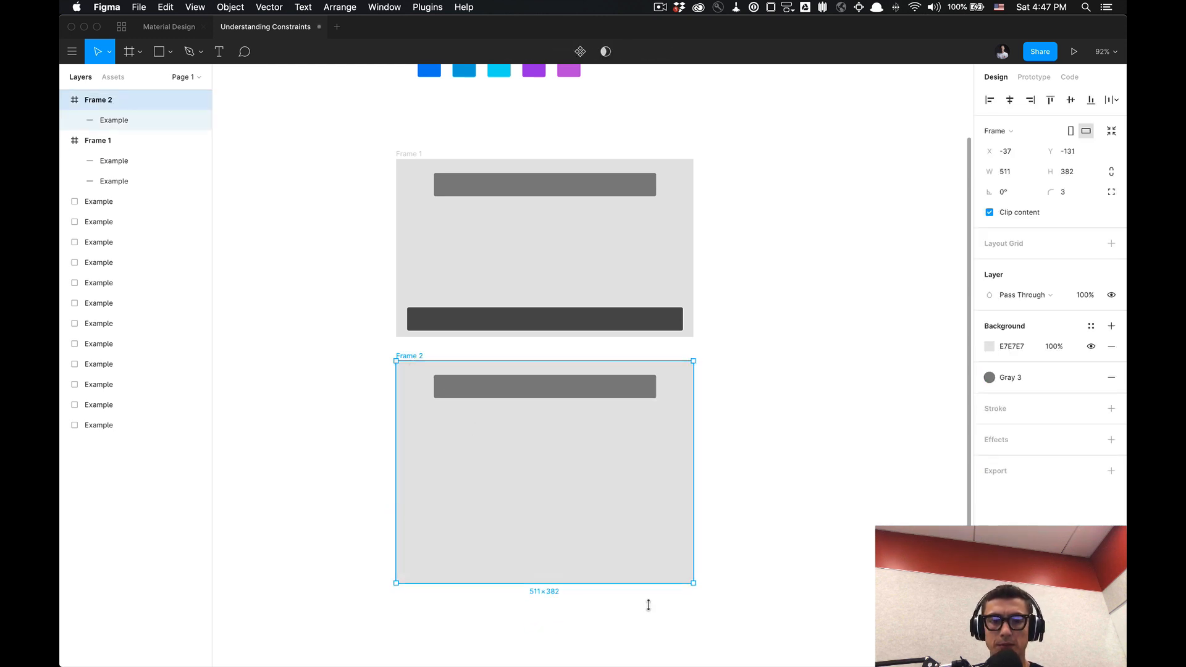
click(545, 386)
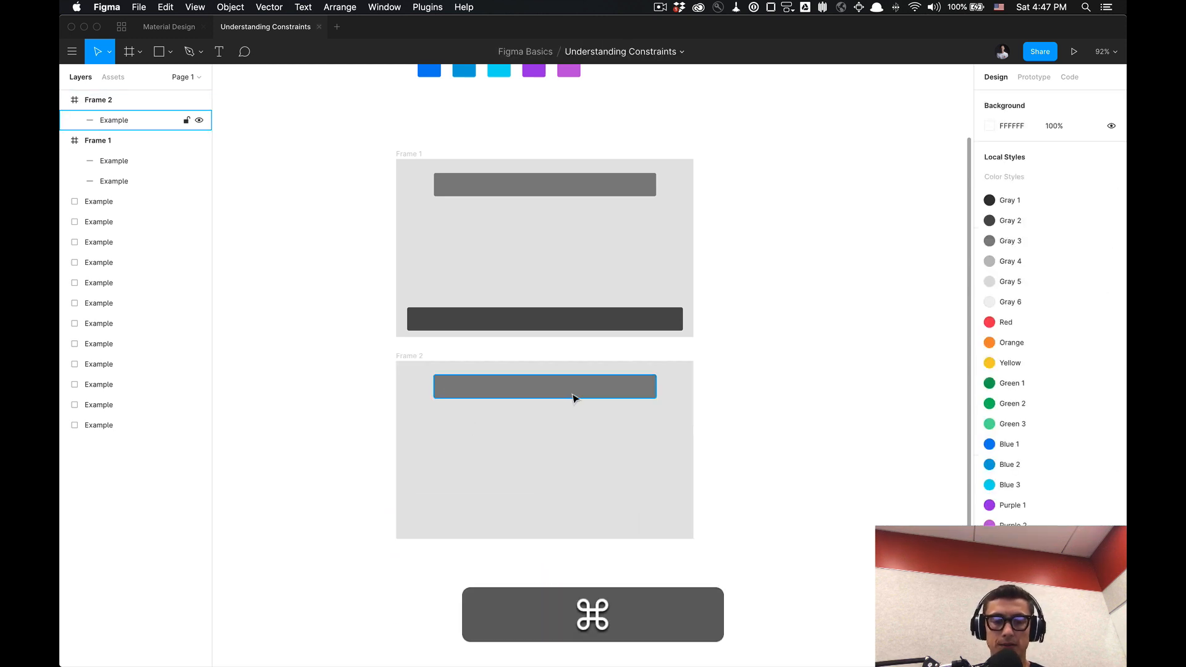
click(572, 398)
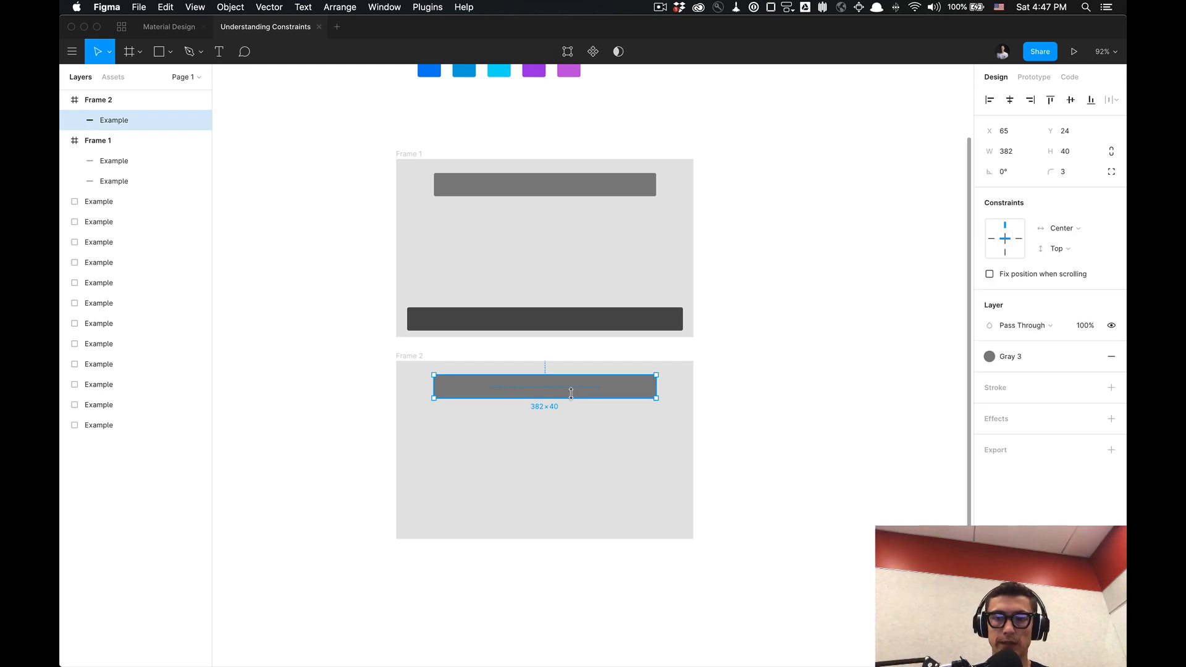
mouse_move(1003, 239)
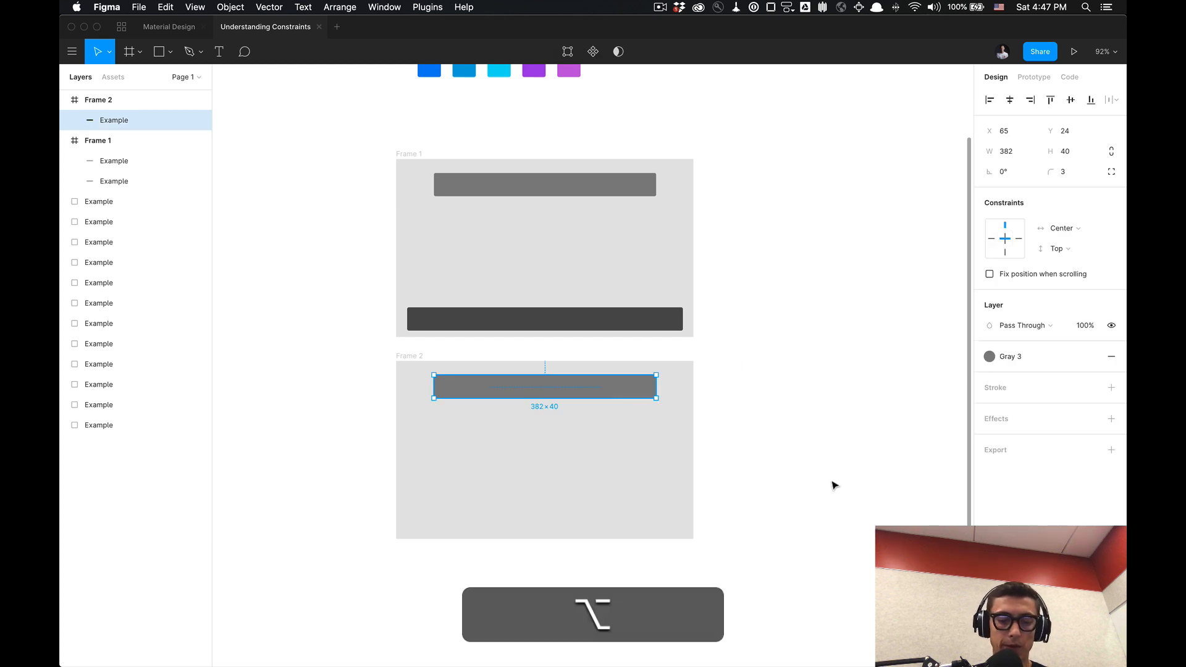
Step: Centre Frame 2's bar with a vertical Center constraint, then narrow and widen the frame to confirm
drag(543, 385, 543, 449)
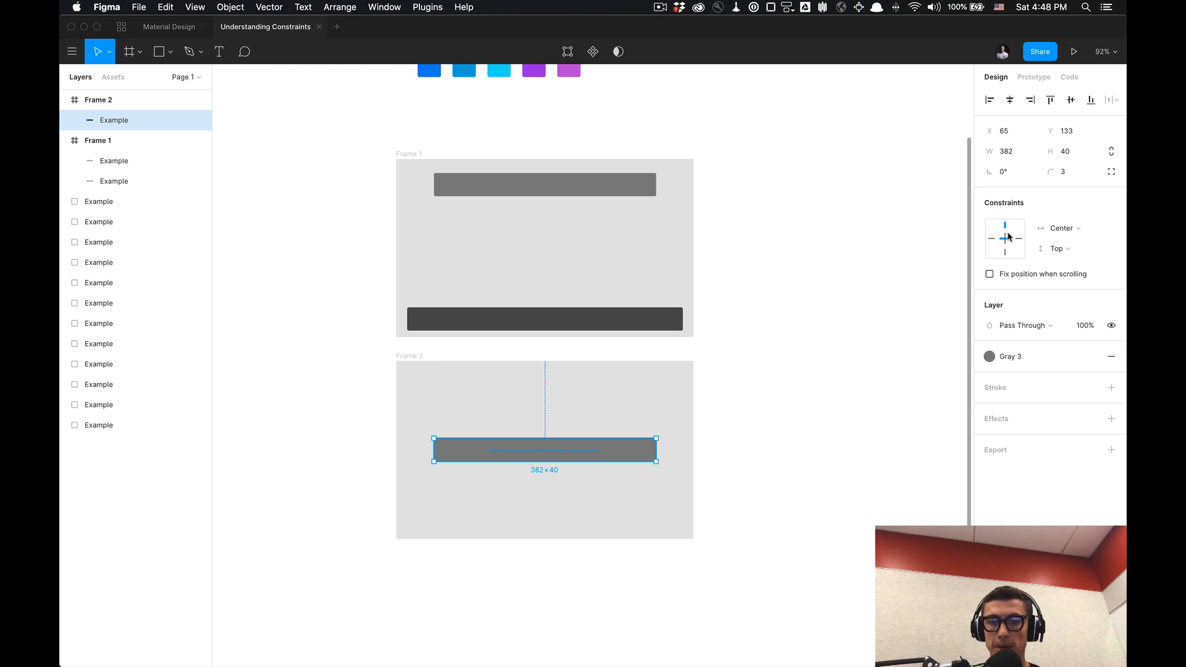
click(1060, 248)
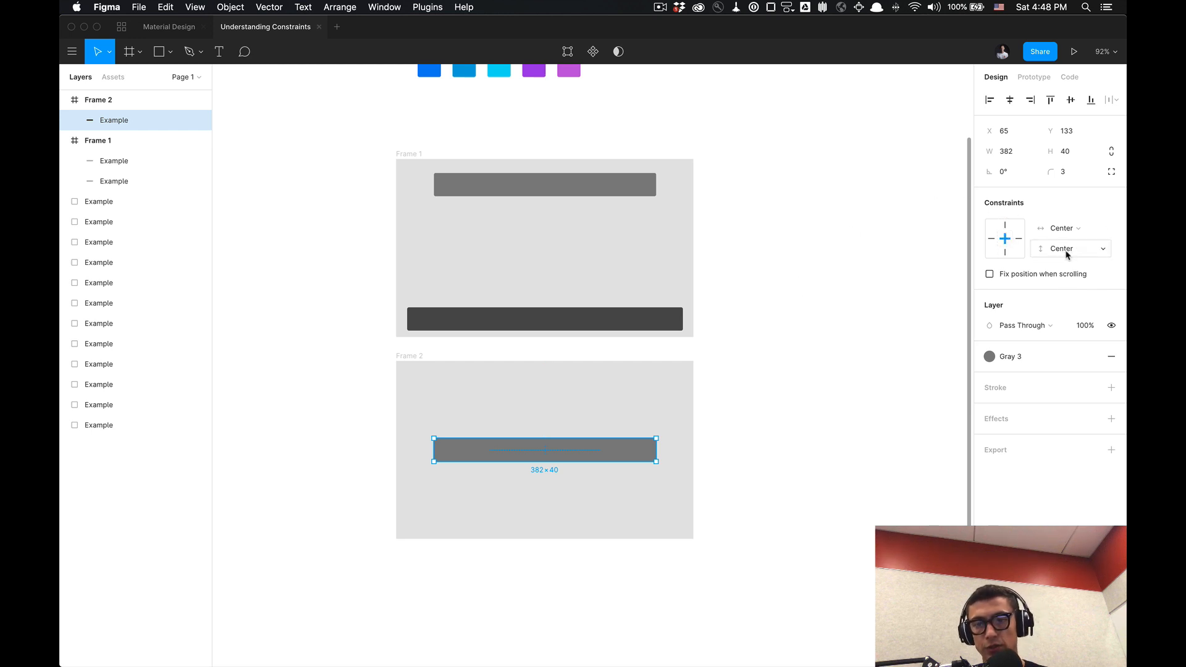
click(439, 365)
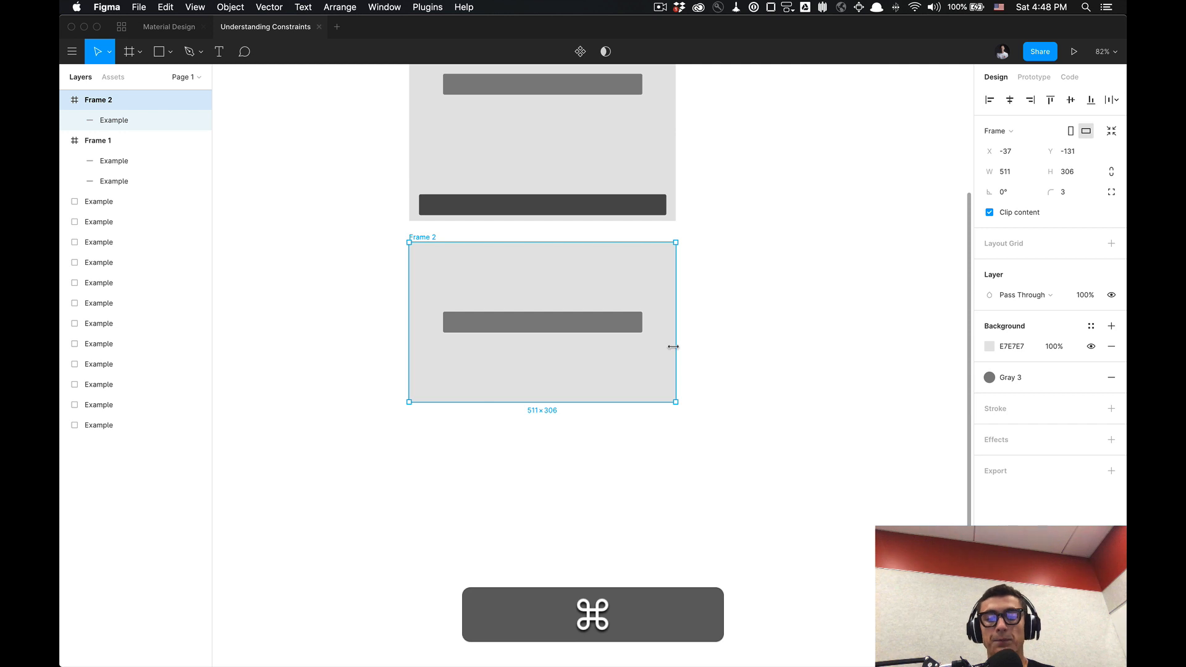
drag(674, 347, 920, 331)
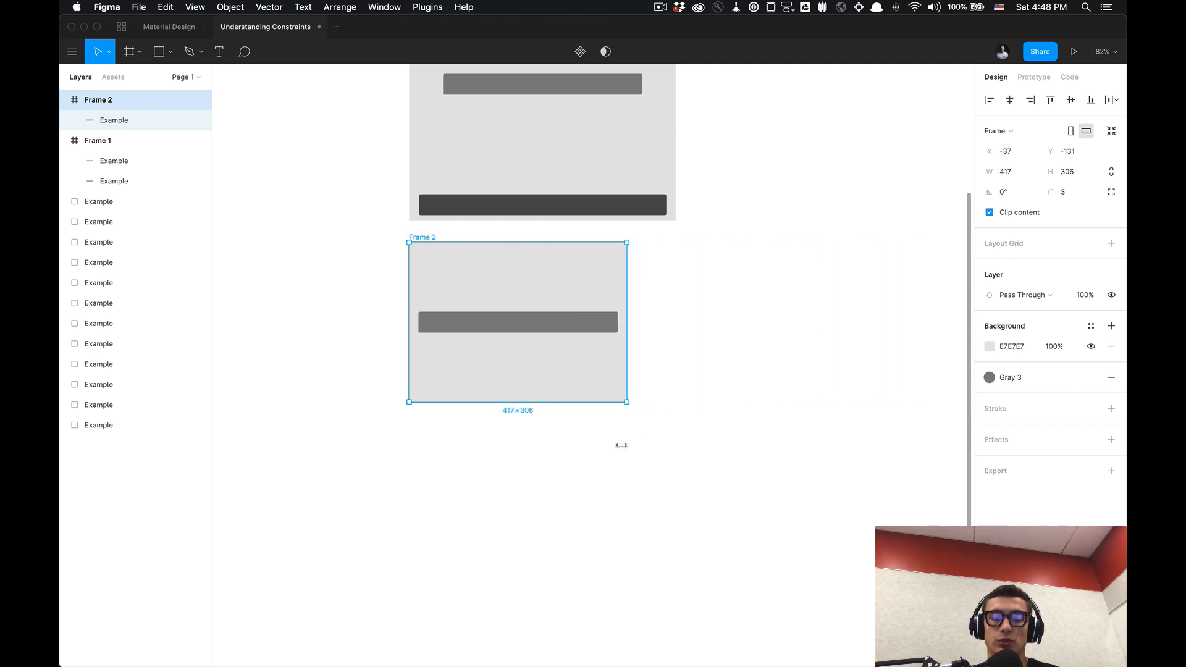
drag(626, 323, 721, 323)
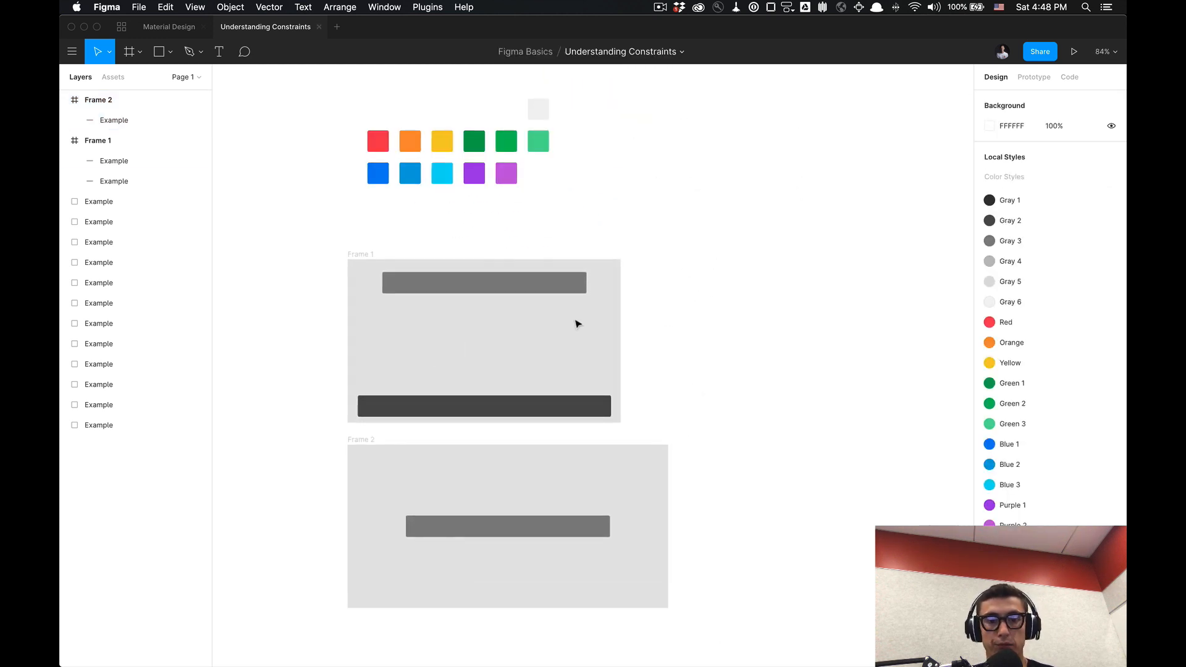
mouse_move(601, 229)
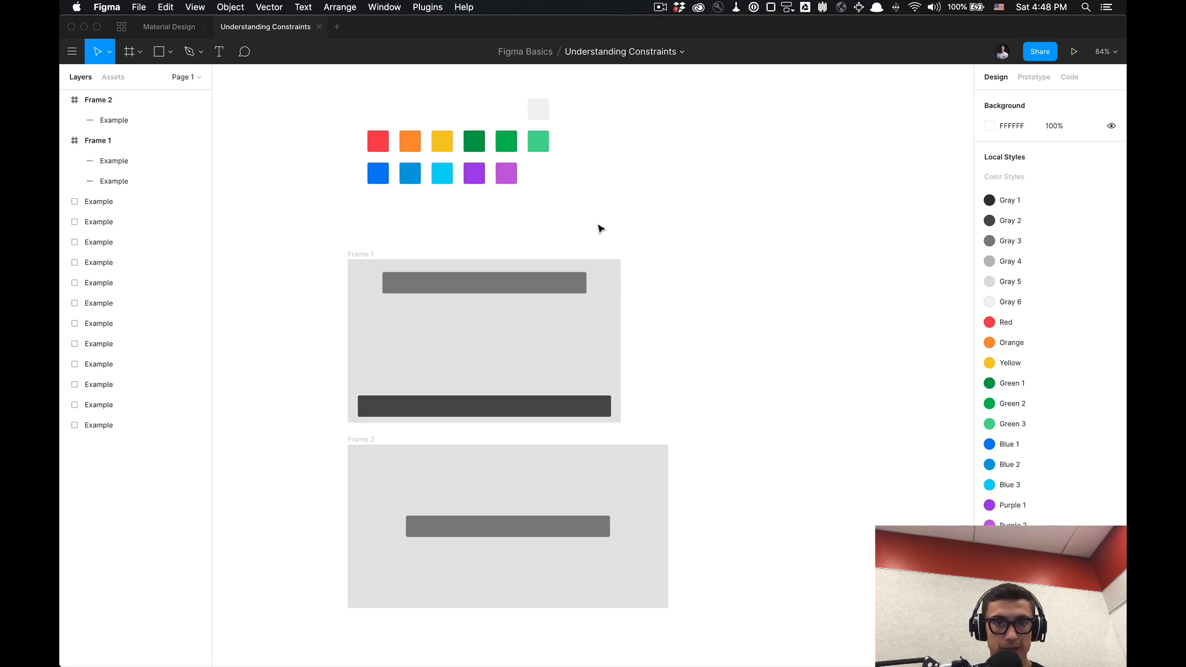